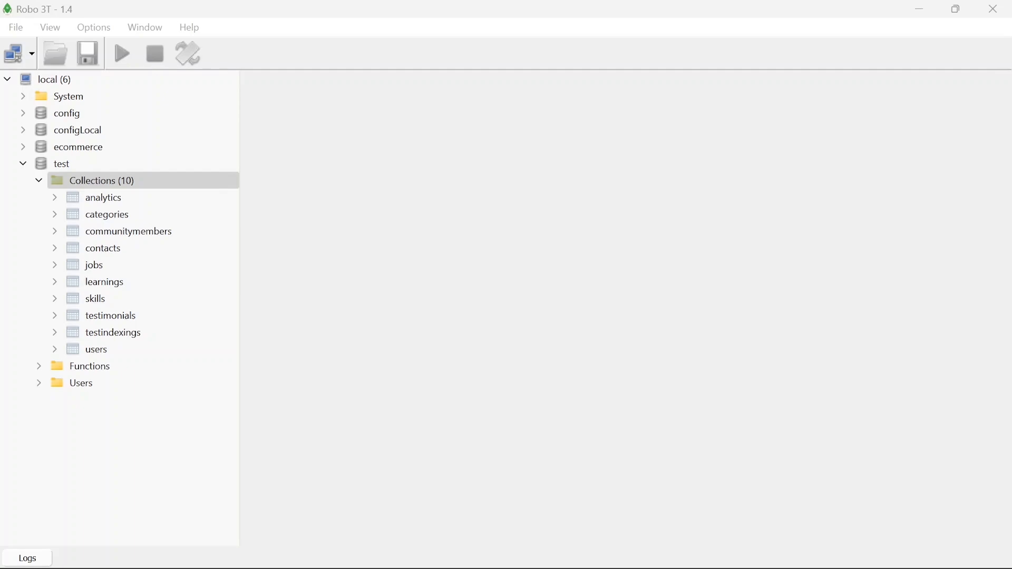
Open the testindexings collection in a find({}) query tab listing its documents
{"action": "left_click", "coordinate": [113, 332]}
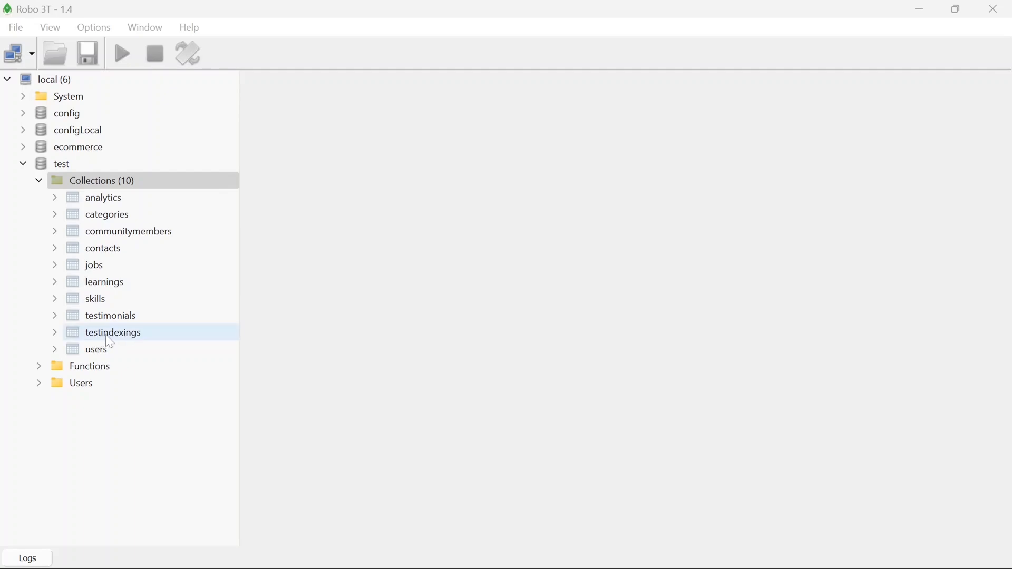
{"action": "double_click", "coordinate": [113, 332]}
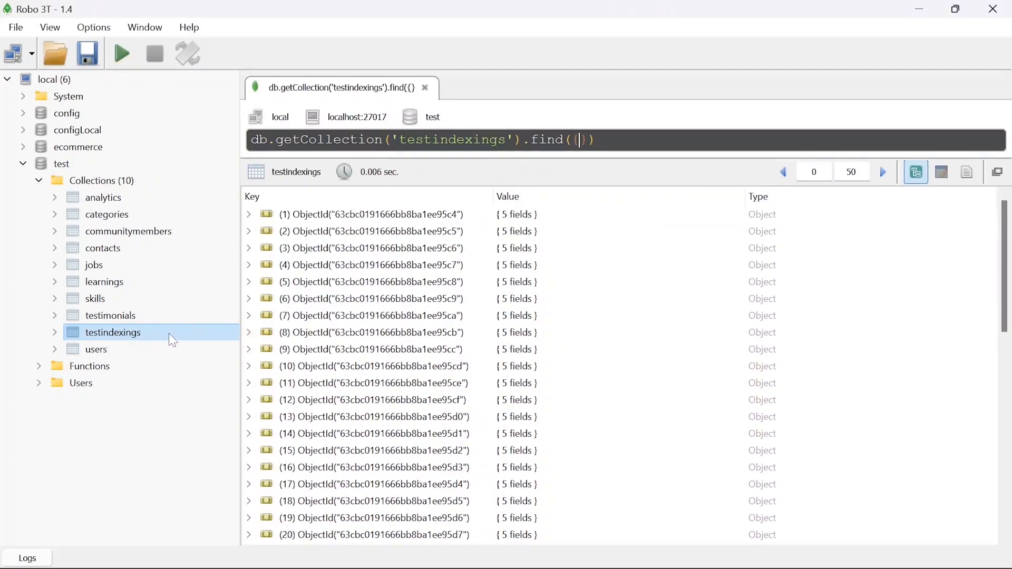
{"action": "type", "text": "}"}
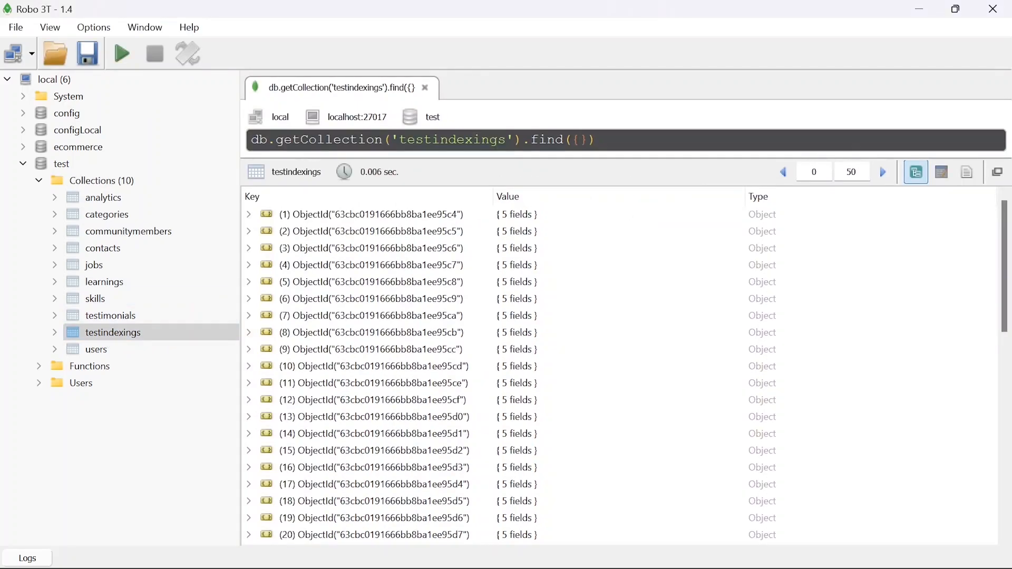
Expand the first document and inspect its name and city fields
{"action": "left_click", "coordinate": [579, 140]}
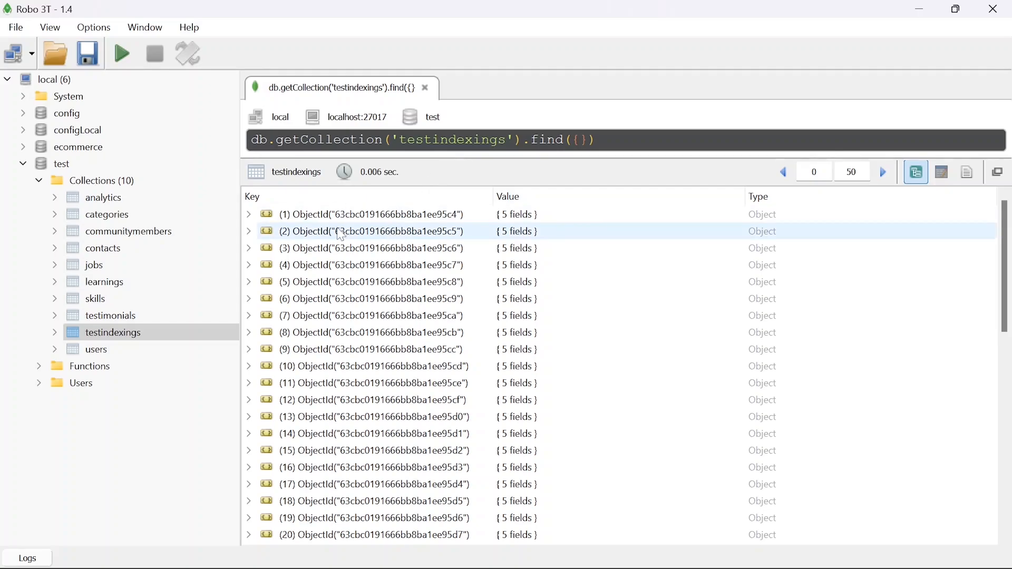
{"action": "left_click", "coordinate": [249, 214]}
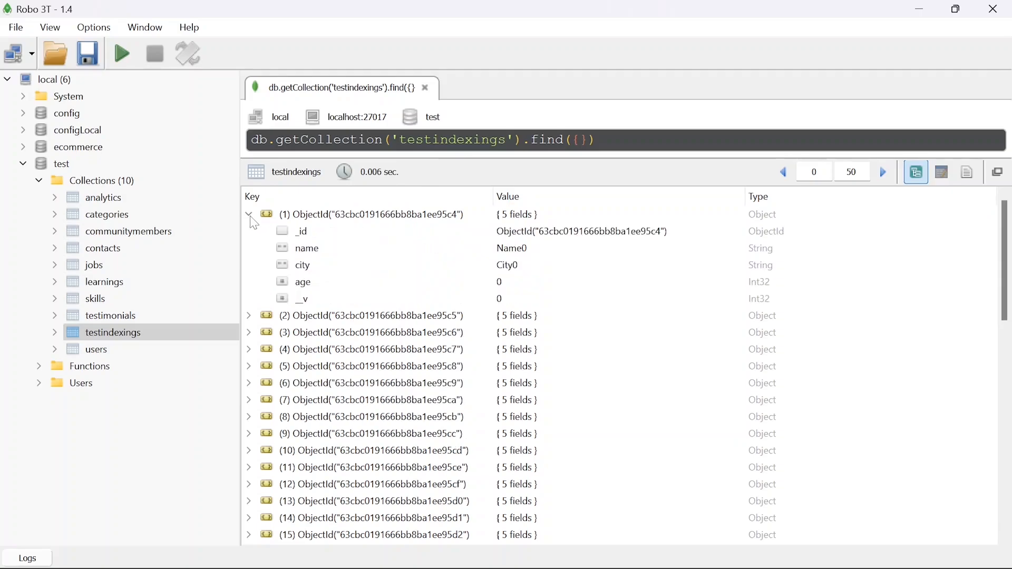
{"action": "left_click", "coordinate": [303, 265]}
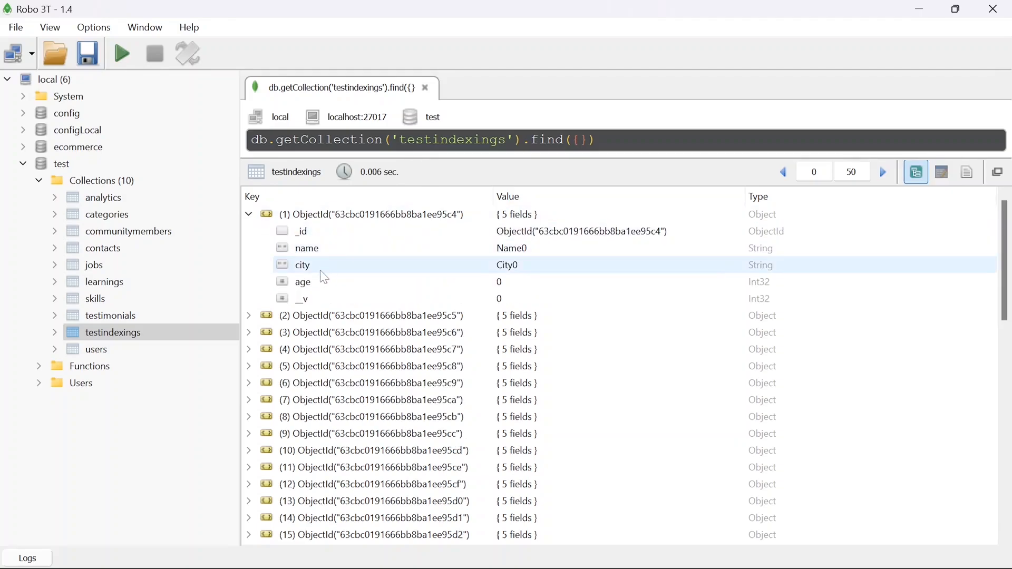
{"action": "left_click", "coordinate": [307, 248]}
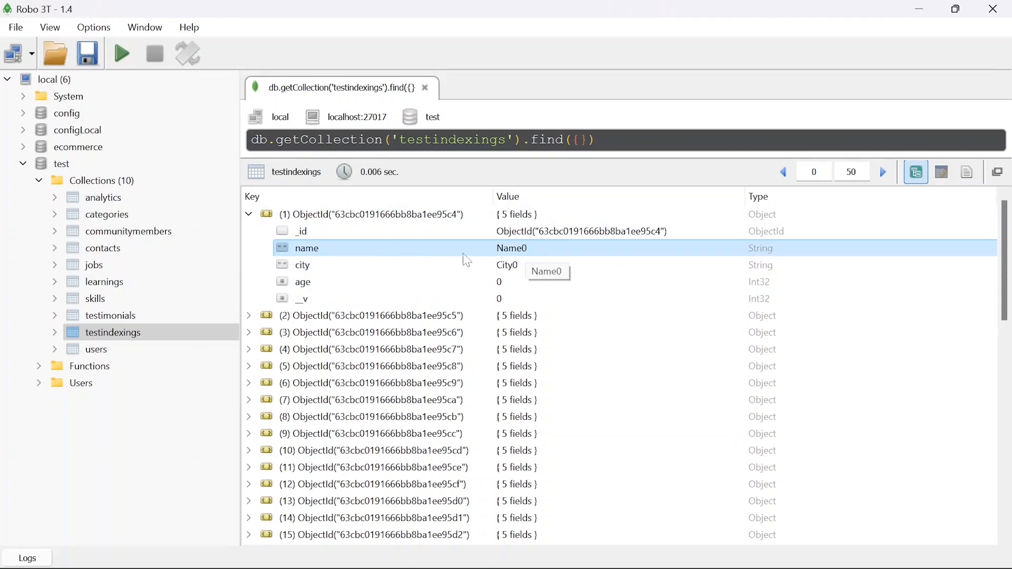
{"action": "mouse_move", "coordinate": [525, 257]}
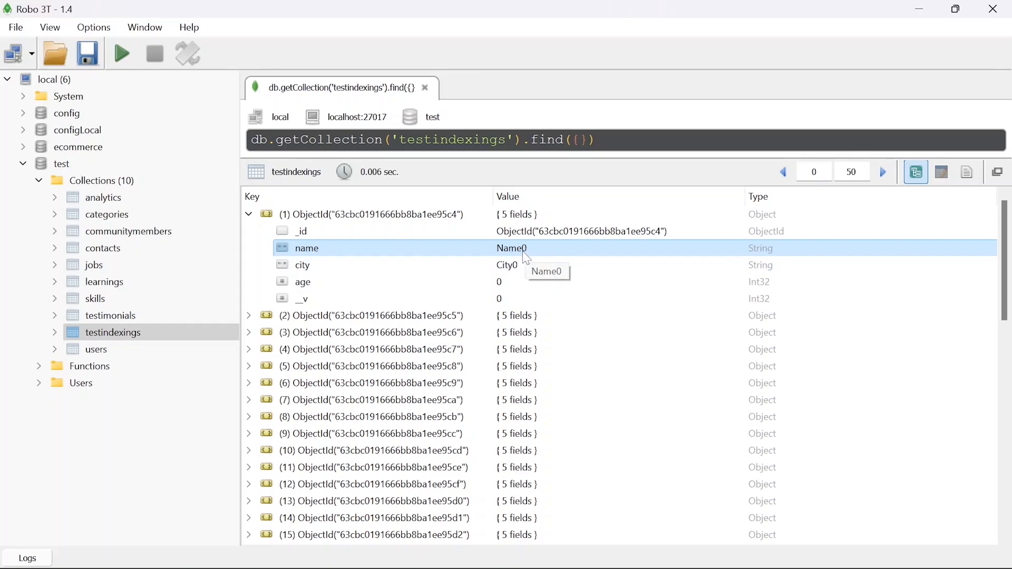
{"action": "mouse_move", "coordinate": [426, 287]}
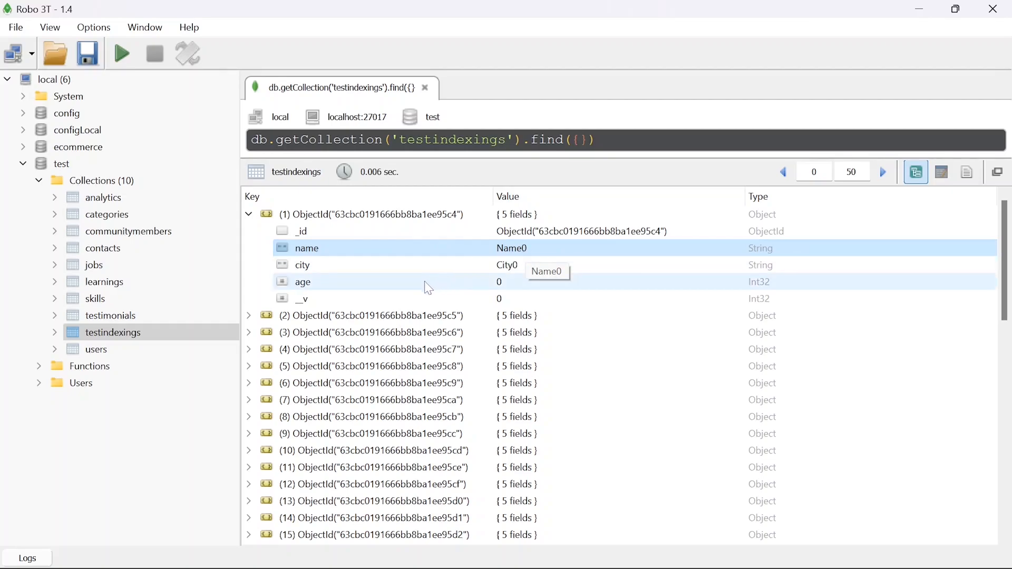
{"action": "left_click", "coordinate": [302, 264]}
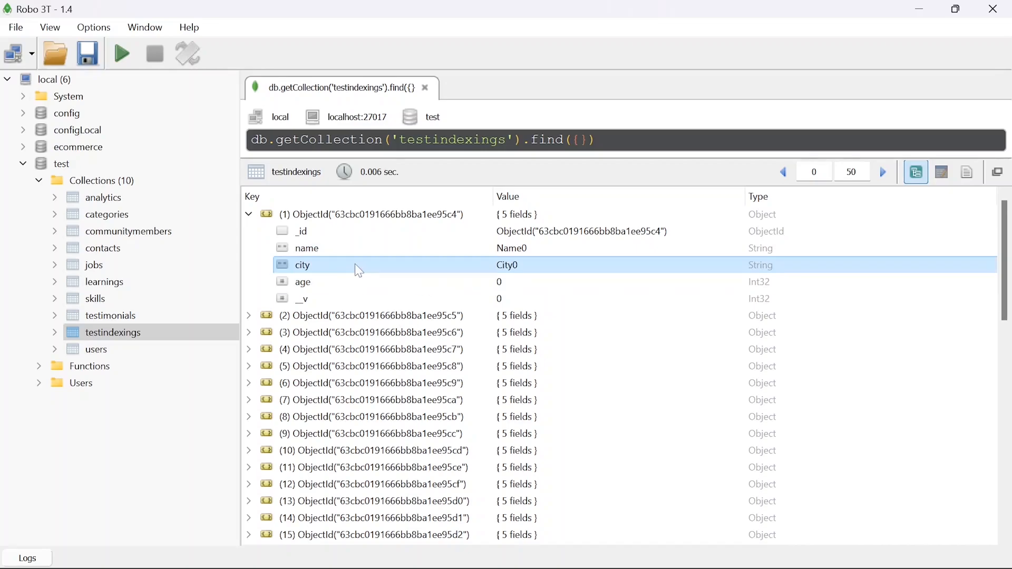
{"action": "mouse_move", "coordinate": [332, 267]}
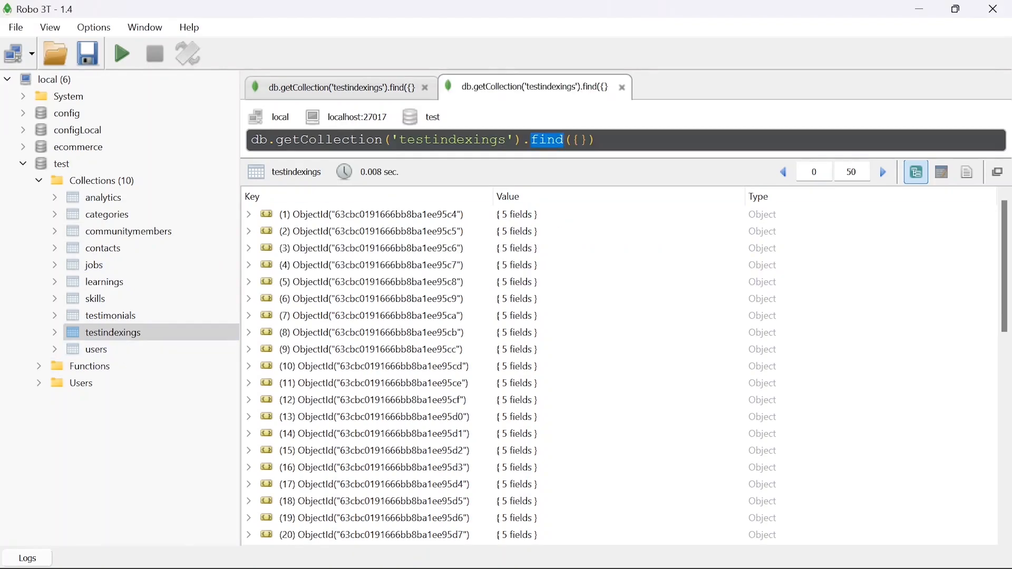
Run getIndexes on testindexings, confirm only the _id_ index exists, and return to the first tab
{"action": "type", "text": "getI"}
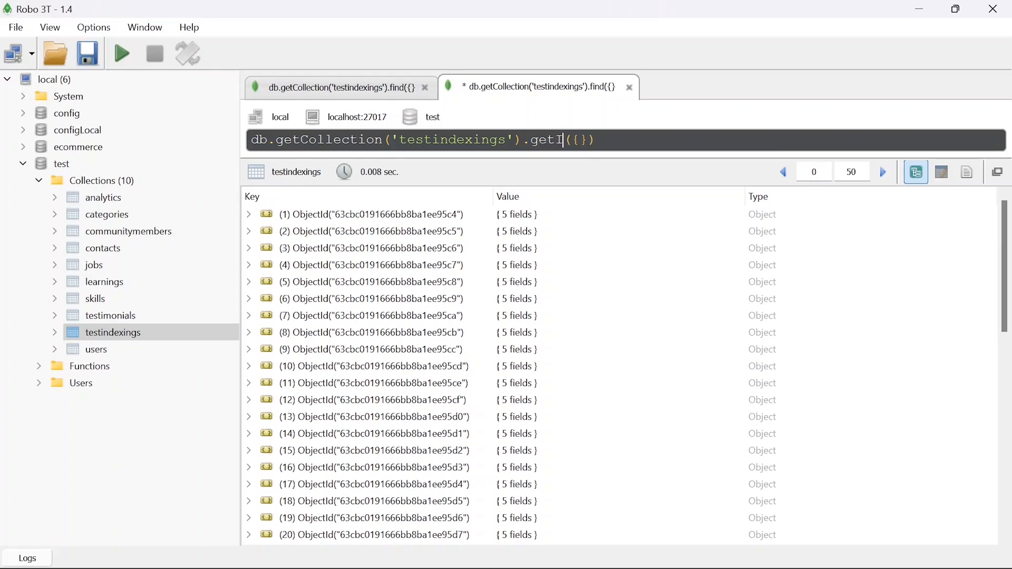
{"action": "type", "text": "ndexes"}
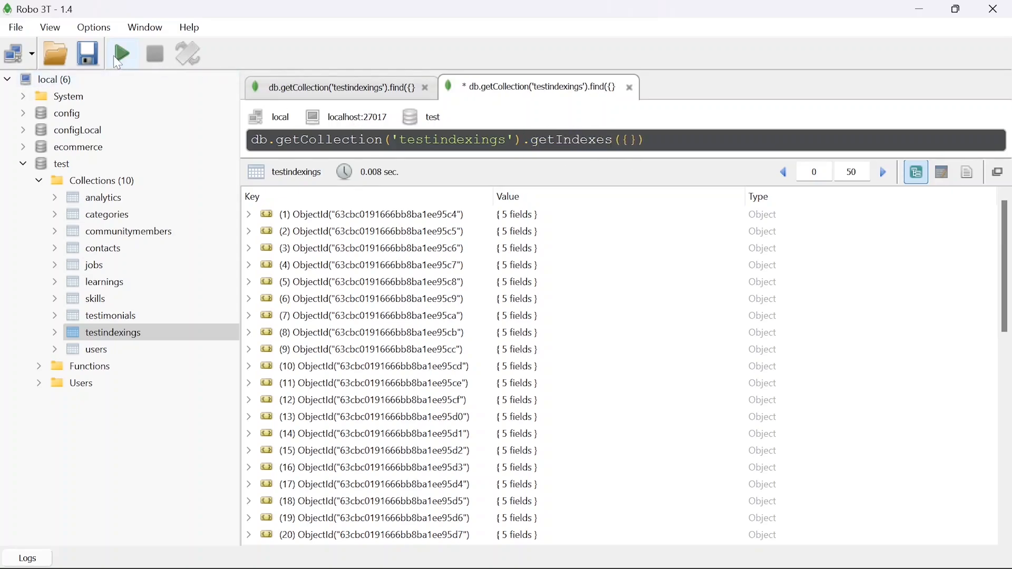
{"action": "left_click", "coordinate": [121, 52]}
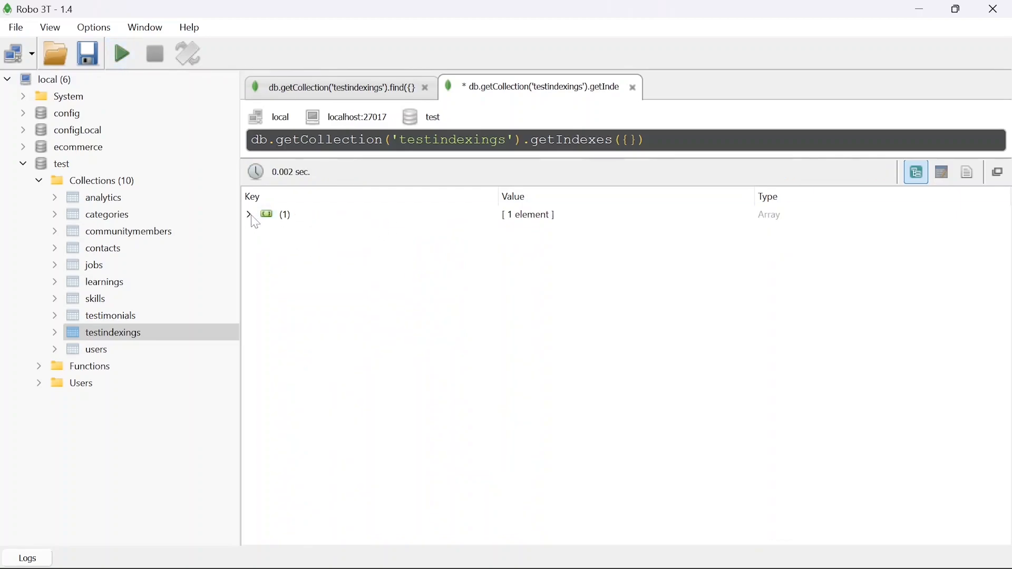
{"action": "left_click", "coordinate": [249, 214]}
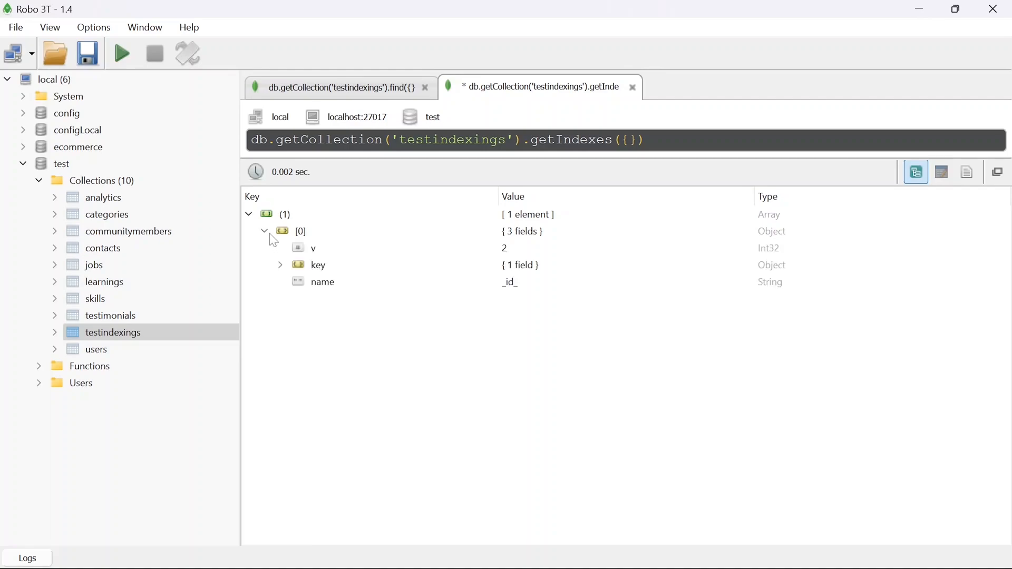
{"action": "left_click", "coordinate": [279, 264]}
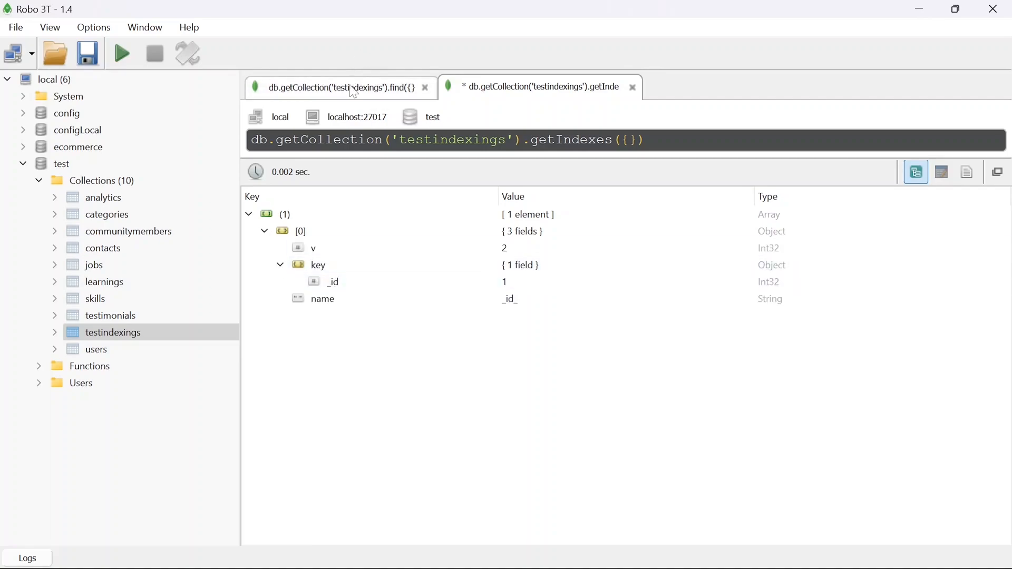
{"action": "left_click", "coordinate": [335, 88]}
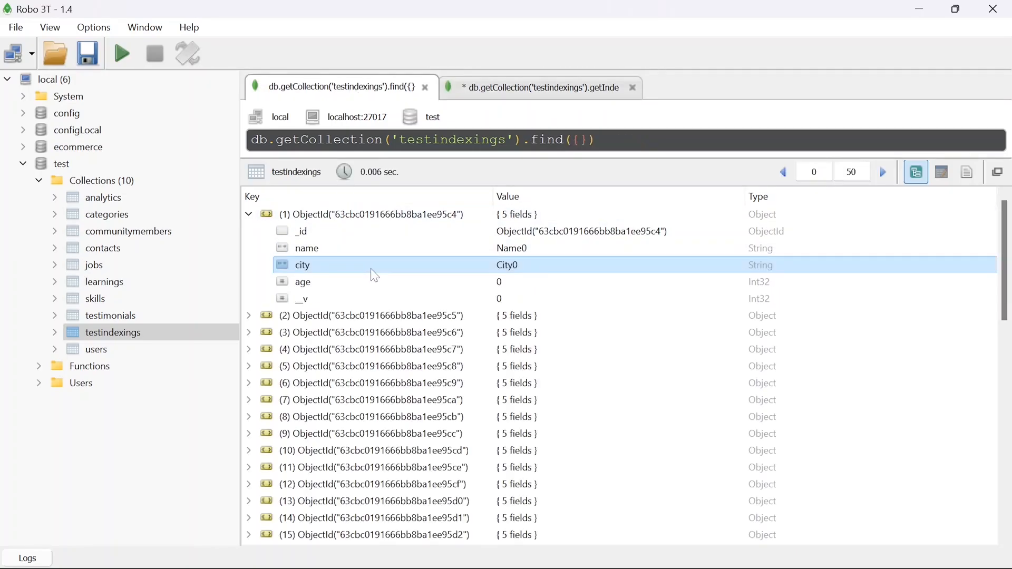
Fix the find({}) filter and open another query tab for testindexings
{"action": "left_click", "coordinate": [581, 140]}
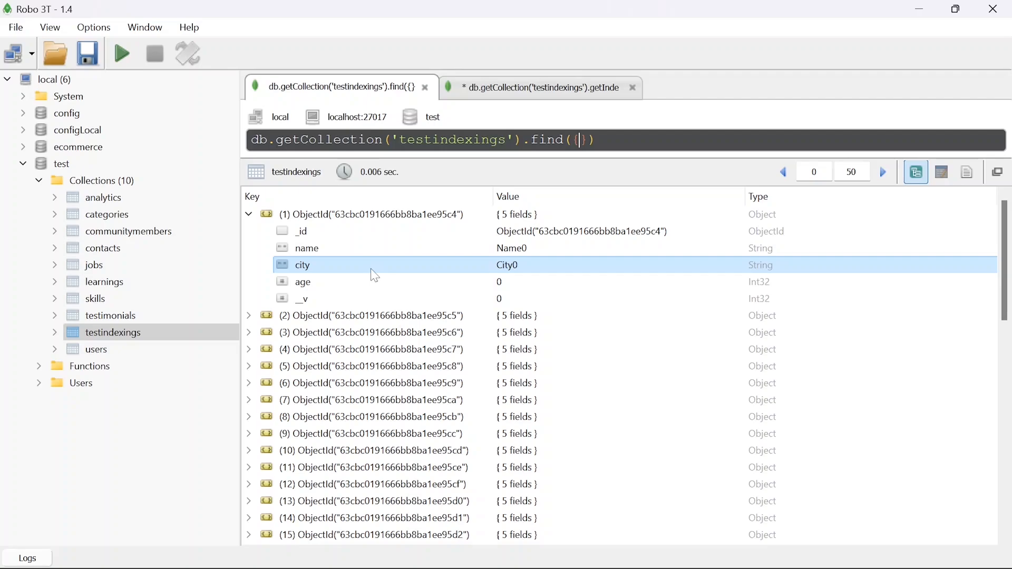
{"action": "mouse_move", "coordinate": [416, 267]}
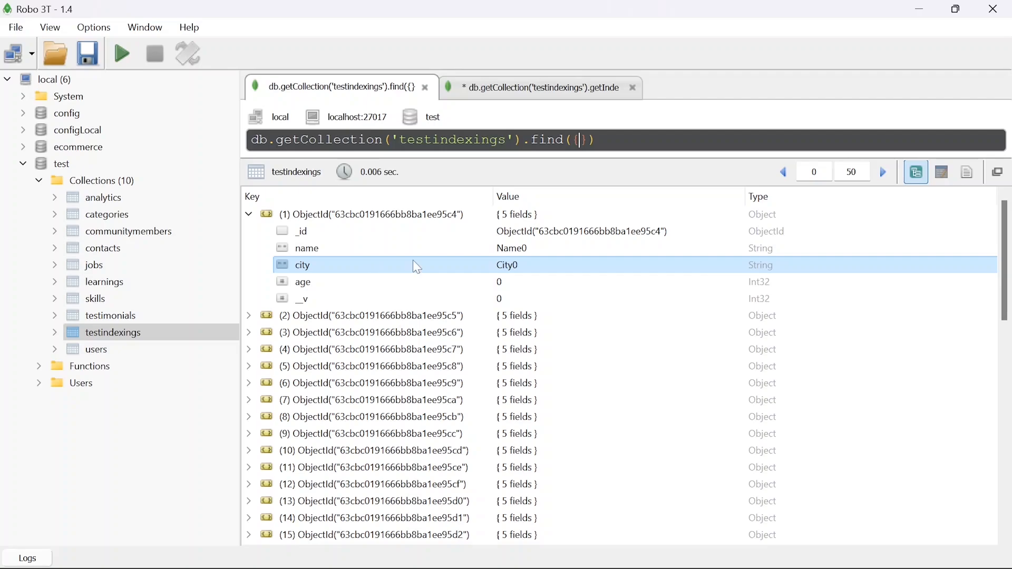
{"action": "type", "text": "}"}
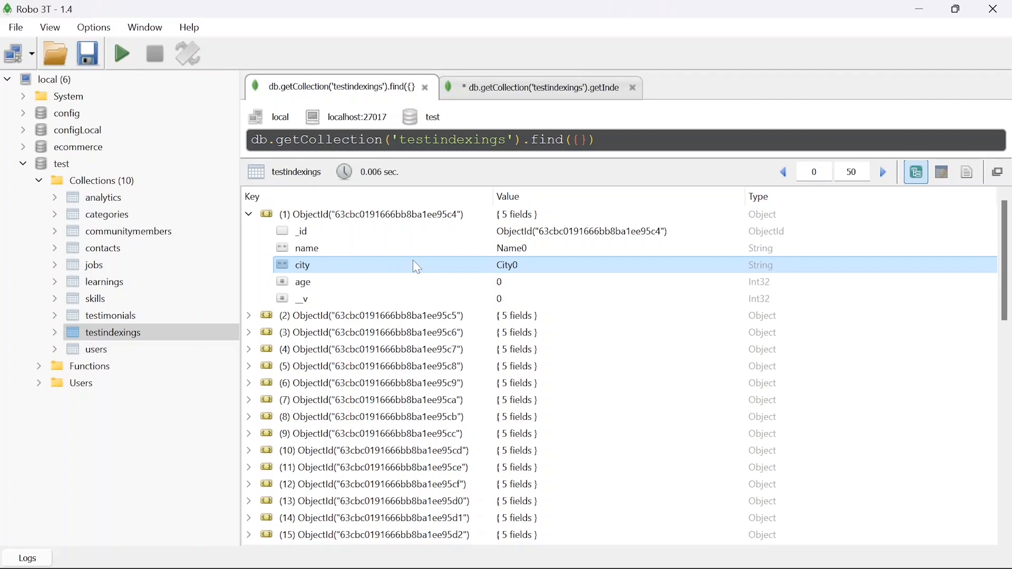
{"action": "left_click", "coordinate": [580, 140]}
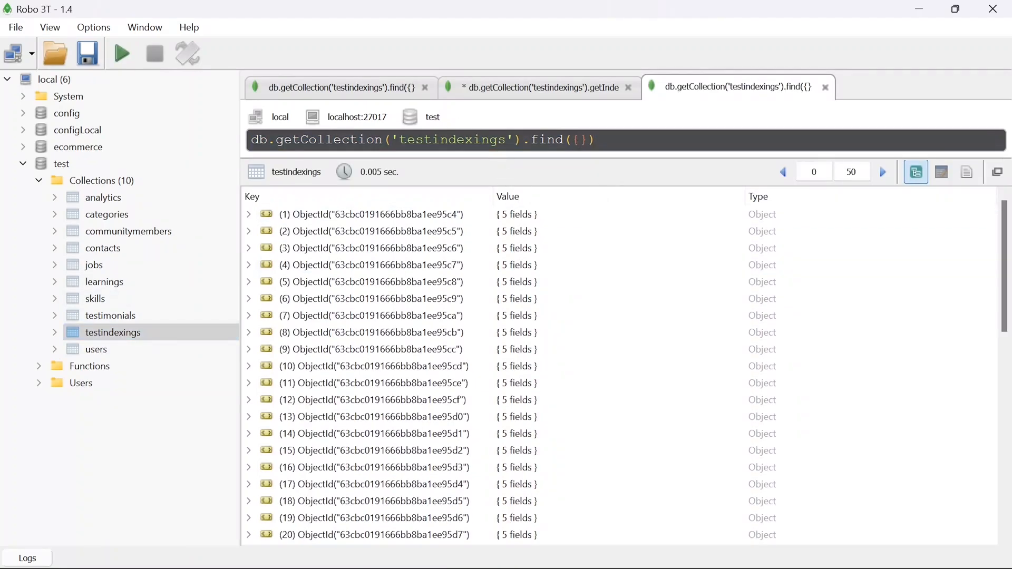
Filter testindexings on city "City4", expand the fifth match's fields, and start a count query
{"action": "left_click", "coordinate": [578, 140]}
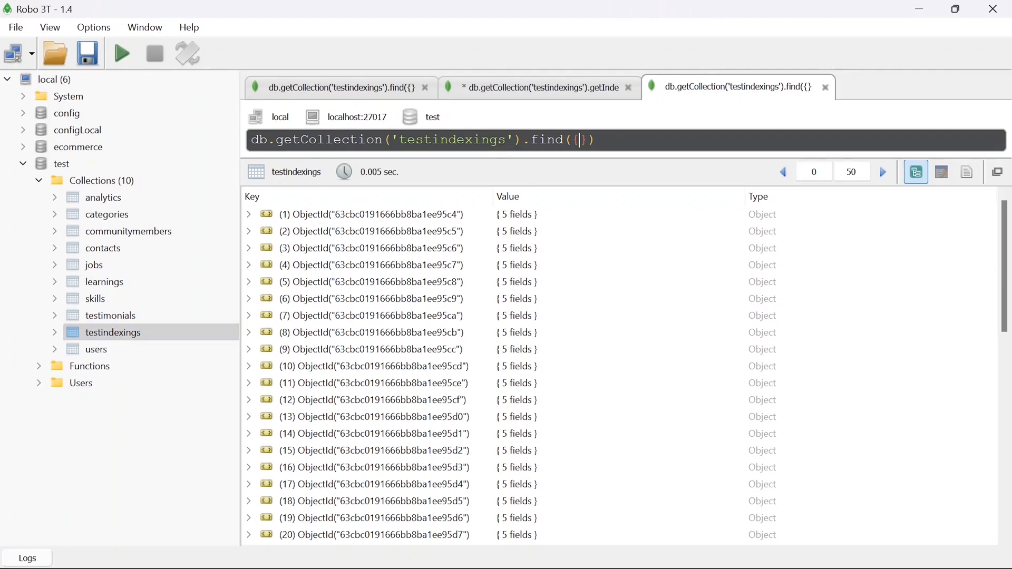
{"action": "type", "text": "cit"}
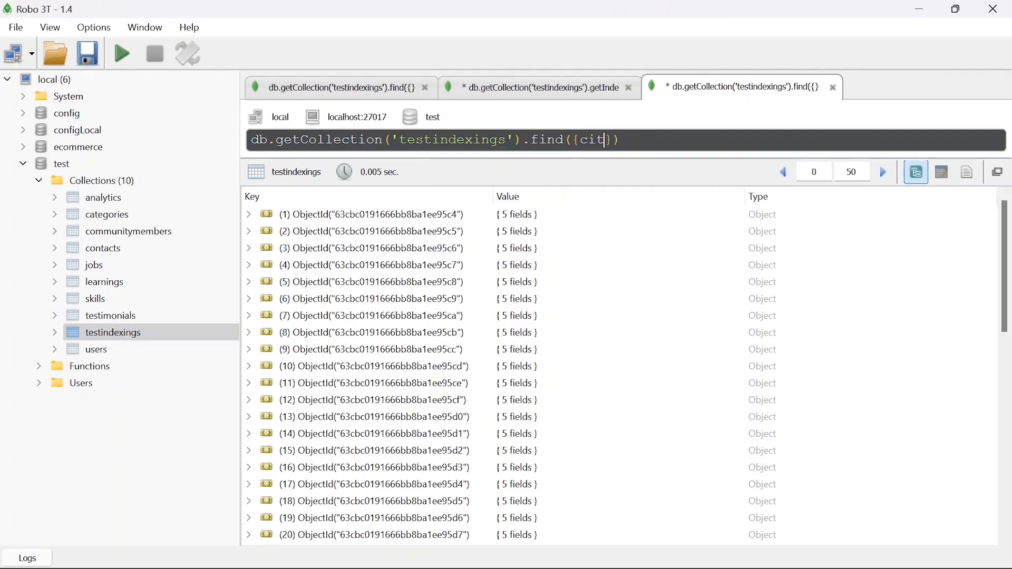
{"action": "type", "text": "y:"}
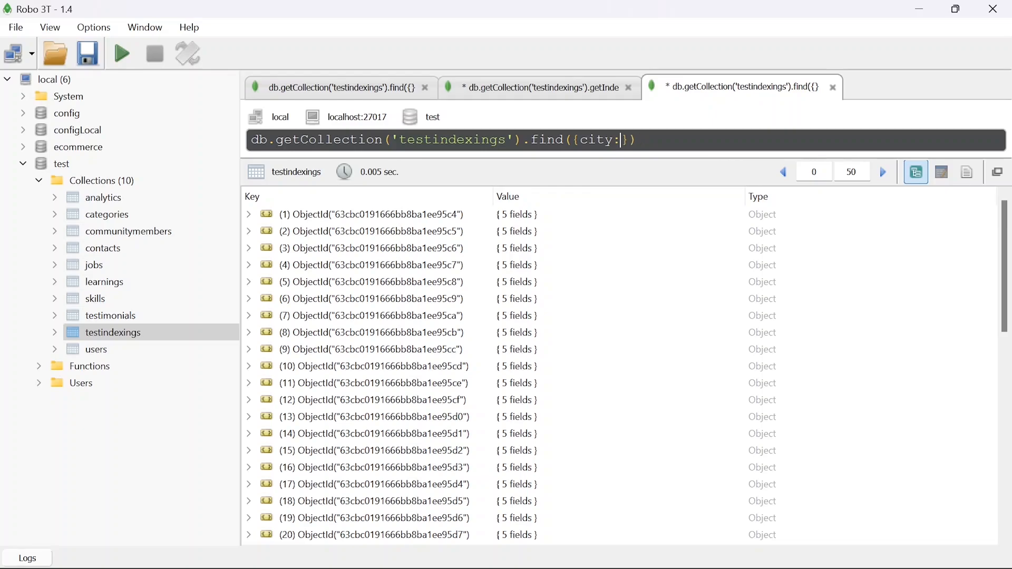
{"action": "type", "text": "\"City\""}
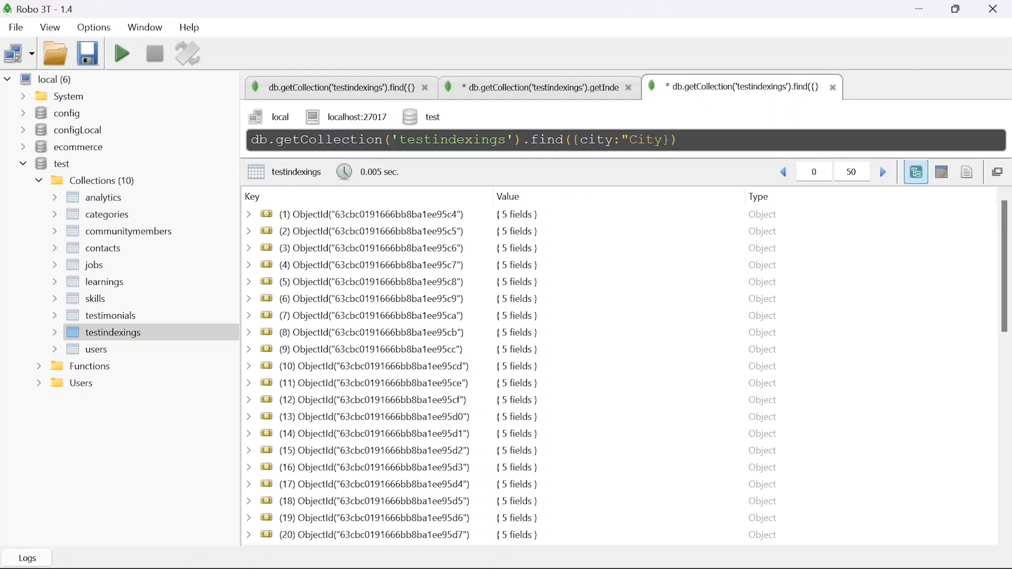
{"action": "left_click", "coordinate": [120, 54]}
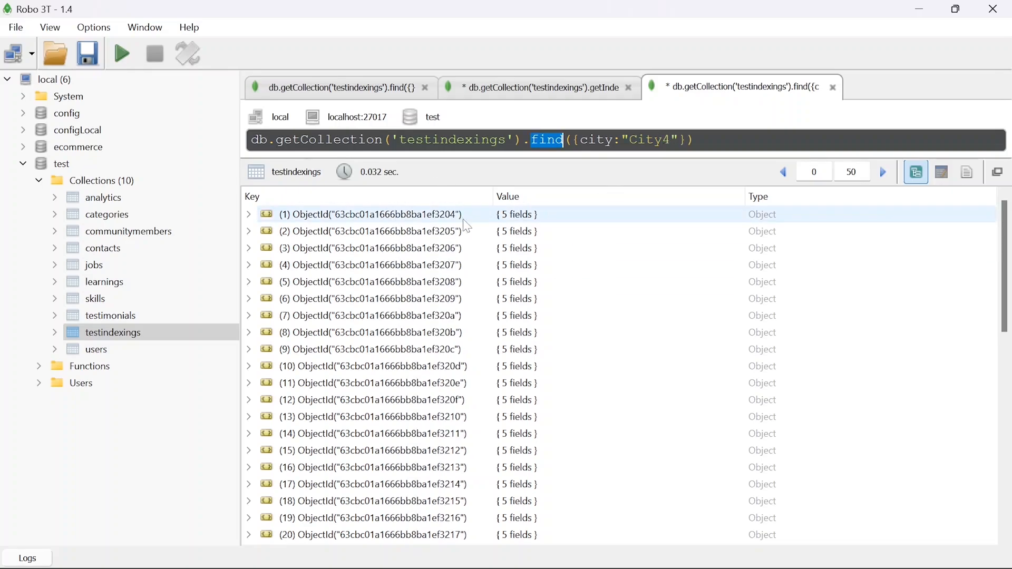
{"action": "left_click", "coordinate": [249, 282]}
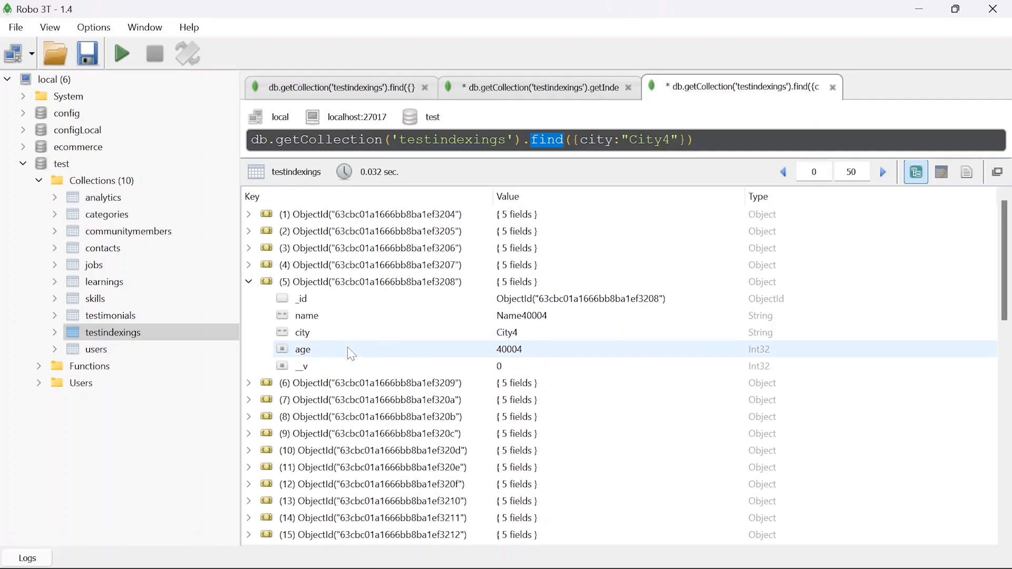
{"action": "left_click", "coordinate": [301, 332]}
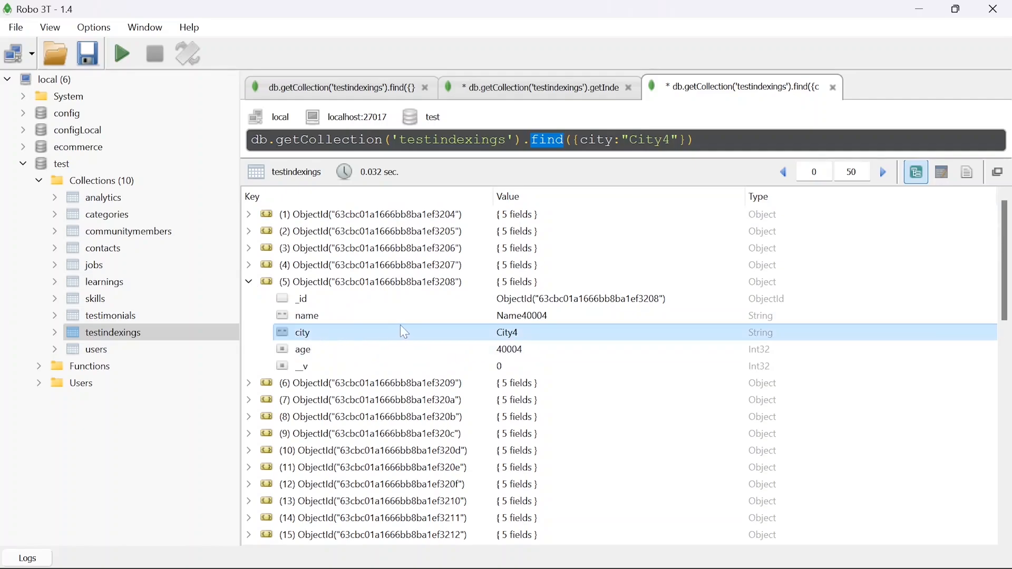
{"action": "type", "text": "cou"}
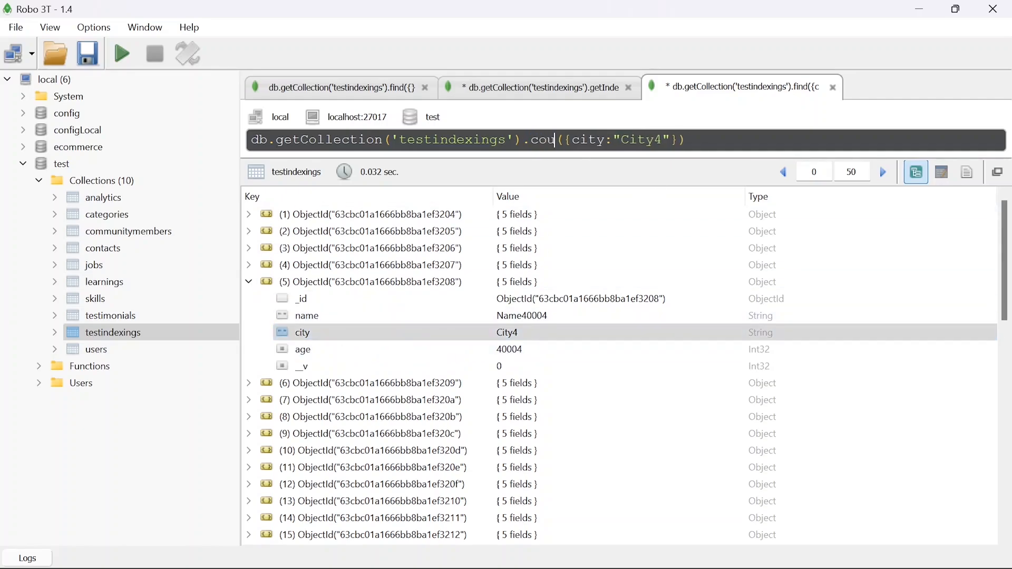
Count the City4 documents (10000), then switch the query back to find for an explain
{"action": "left_click", "coordinate": [120, 54]}
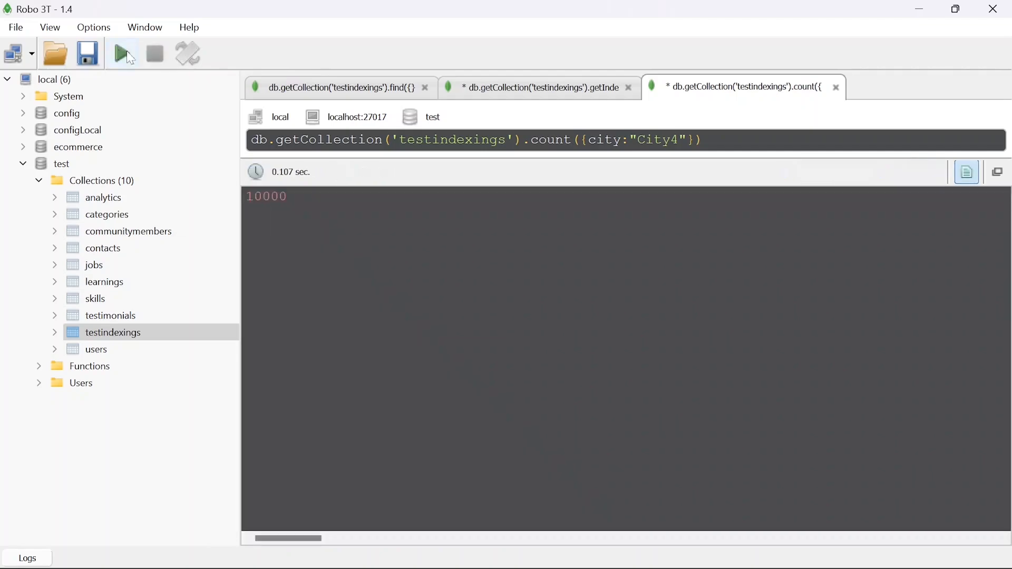
{"action": "left_click", "coordinate": [570, 140]}
{"action": "type", "text": "find"}
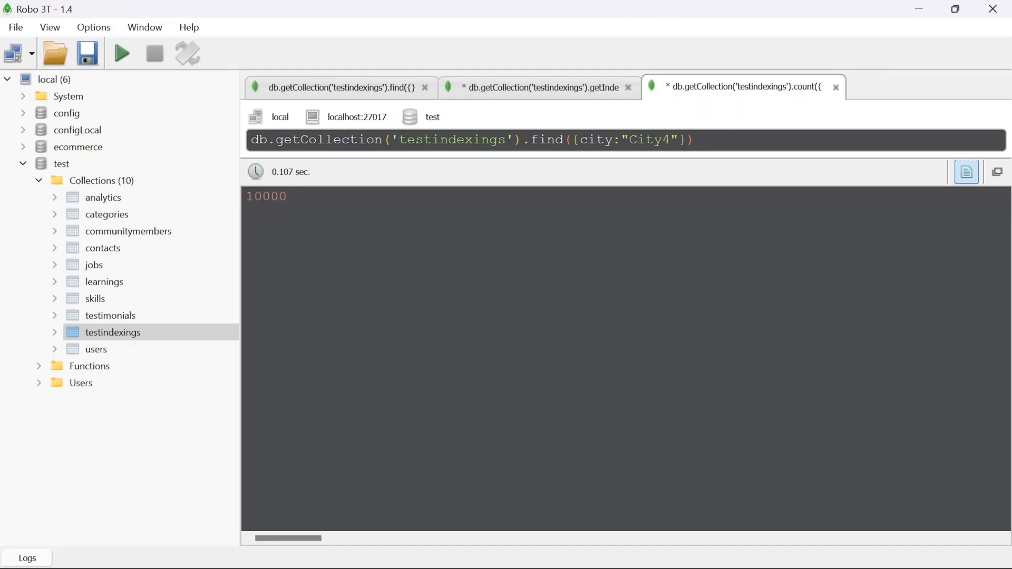
{"action": "left_click", "coordinate": [693, 140]}
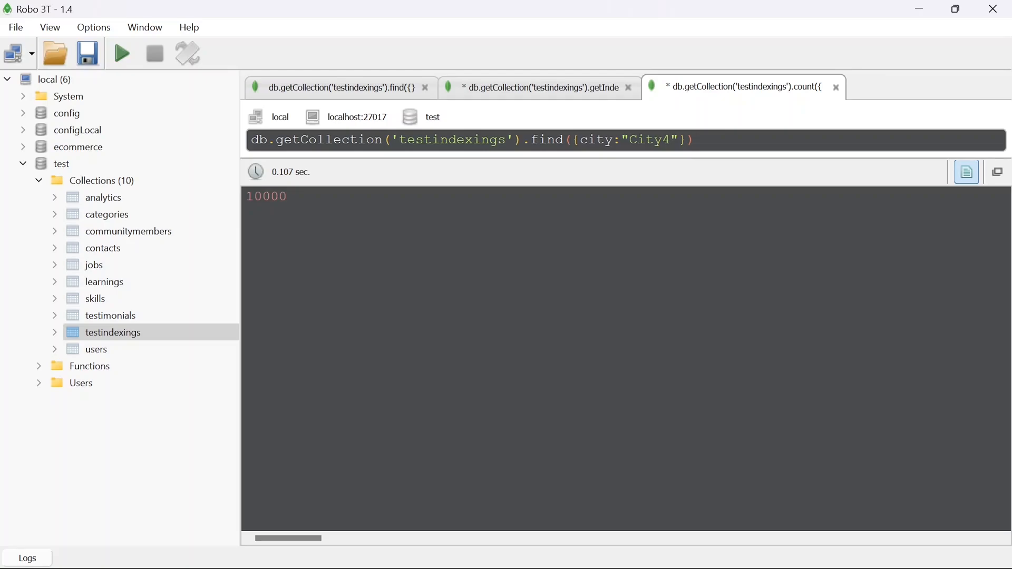
{"action": "type", "text": "."}
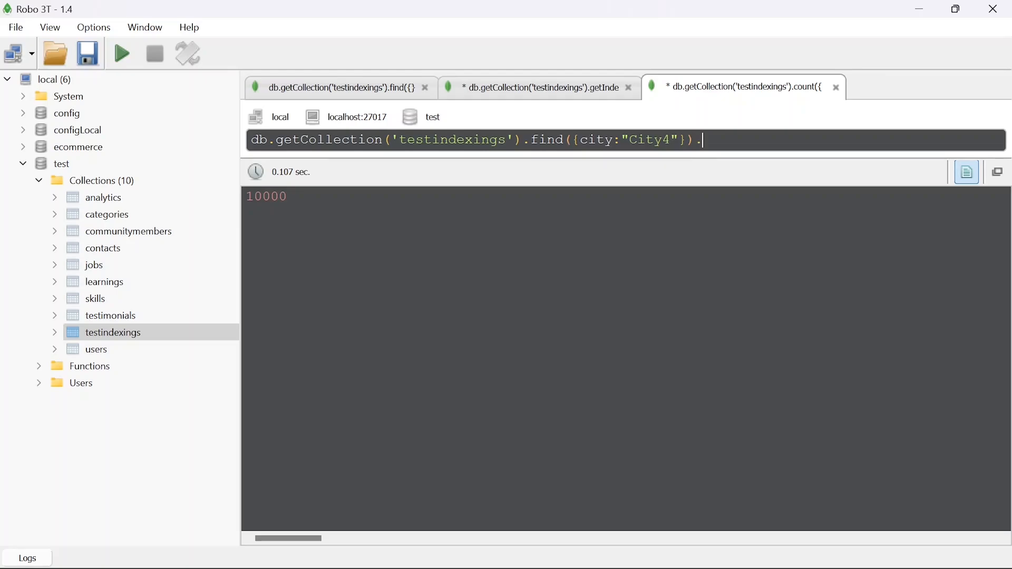
Run explain("executionStats") for City4: 92 ms, 0 keys and 100000 docs examined
{"action": "type", "text": "explain"}
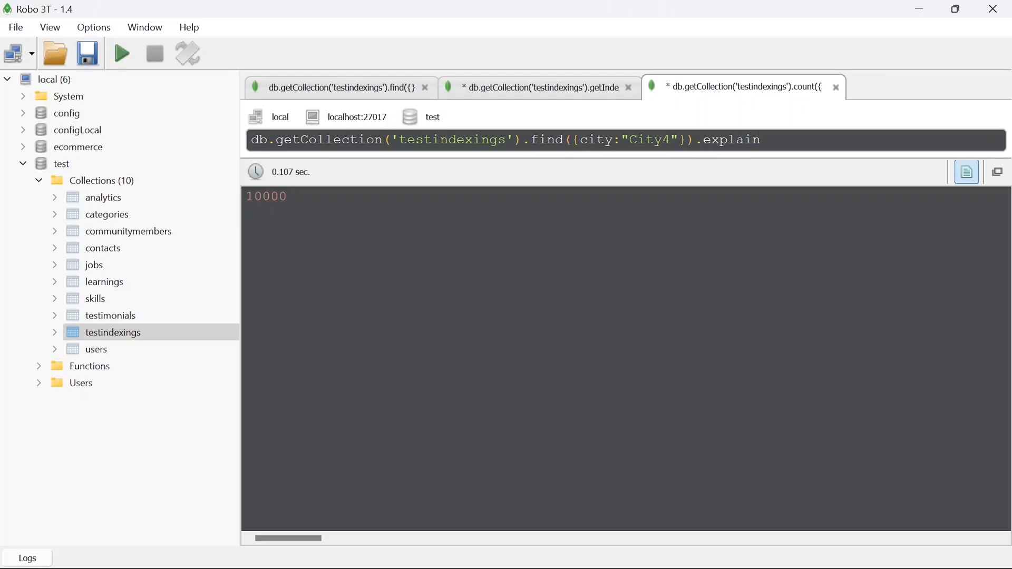
{"action": "type", "text": "(\"e"}
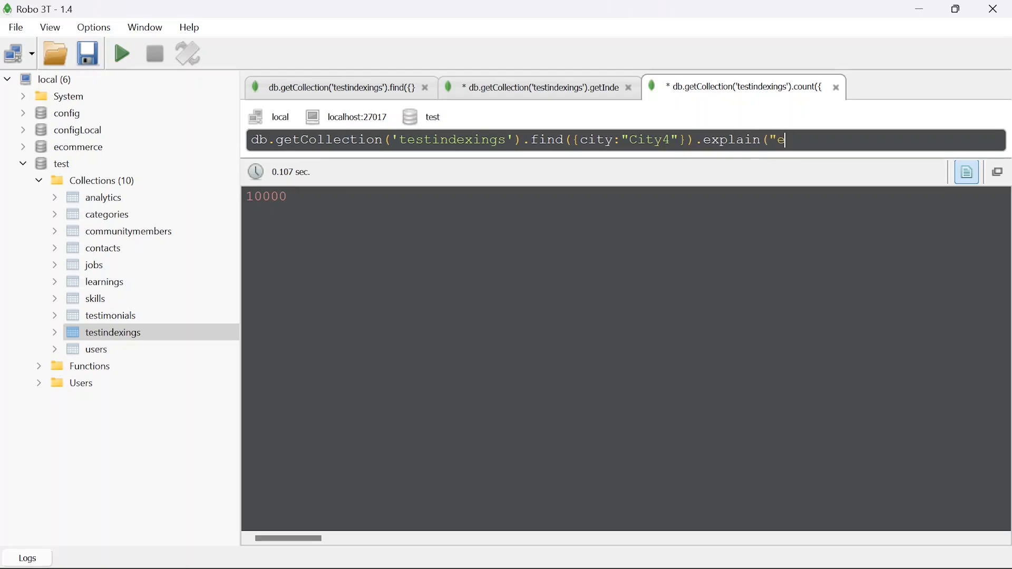
{"action": "type", "text": "xecut"}
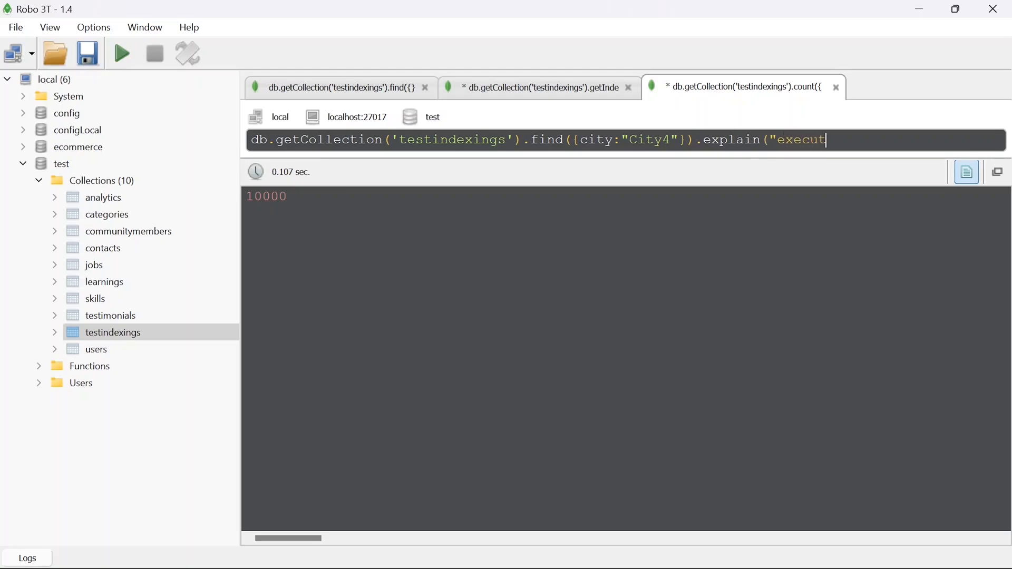
{"action": "type", "text": "ionSTat"}
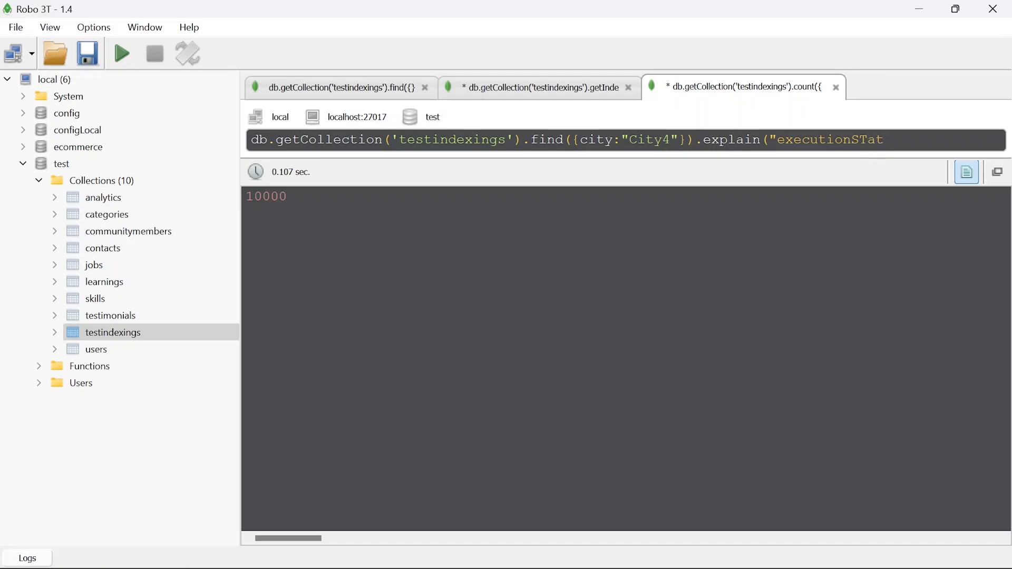
{"action": "left_click", "coordinate": [120, 54]}
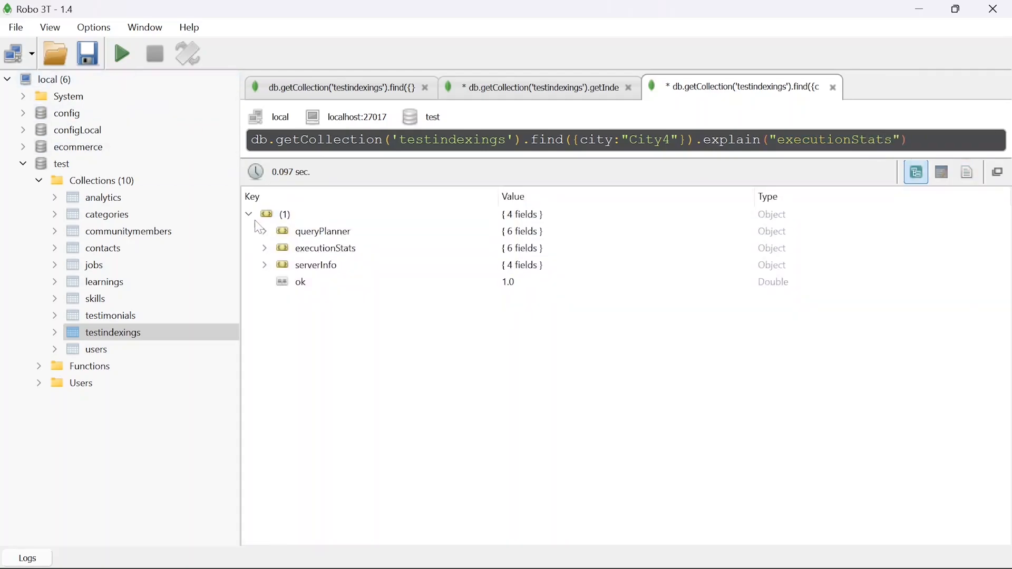
{"action": "mouse_move", "coordinate": [267, 249]}
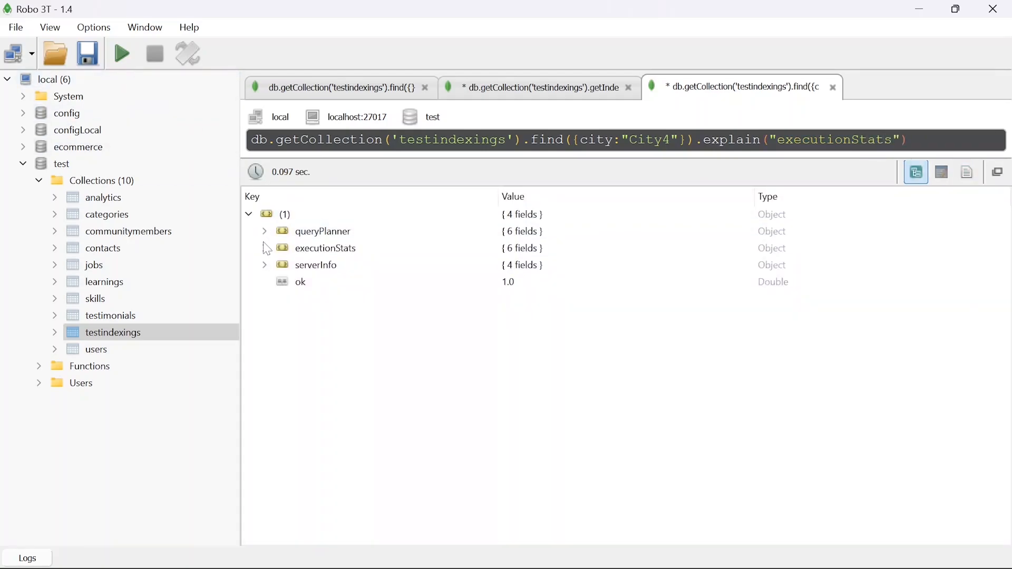
{"action": "left_click", "coordinate": [263, 248]}
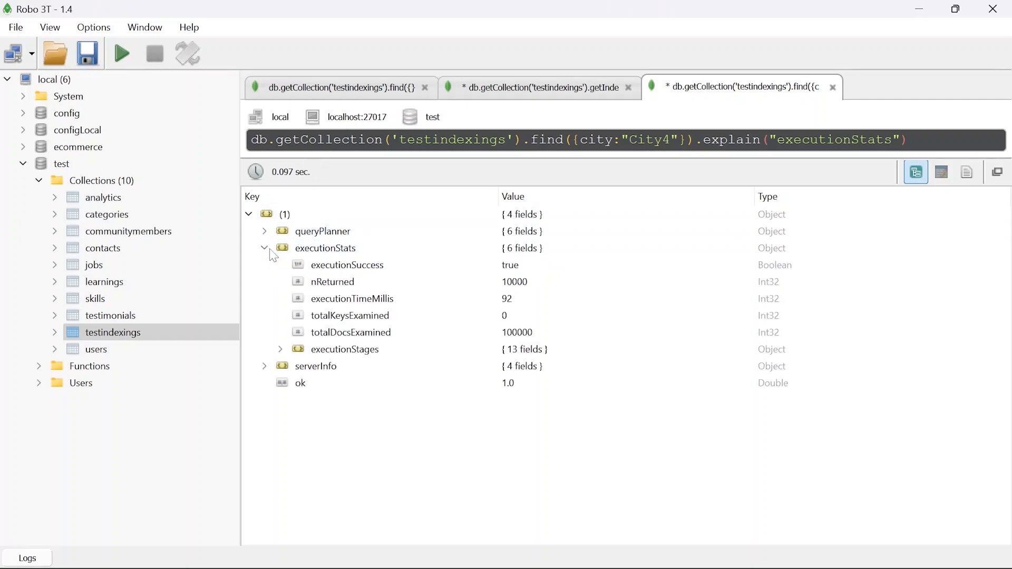
{"action": "left_click", "coordinate": [352, 298]}
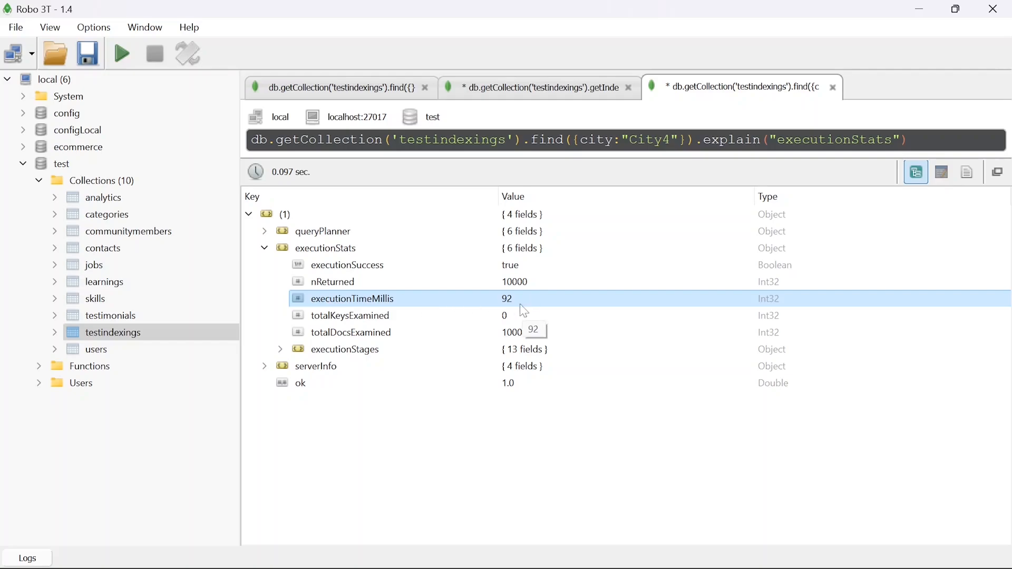
{"action": "left_click", "coordinate": [330, 281]}
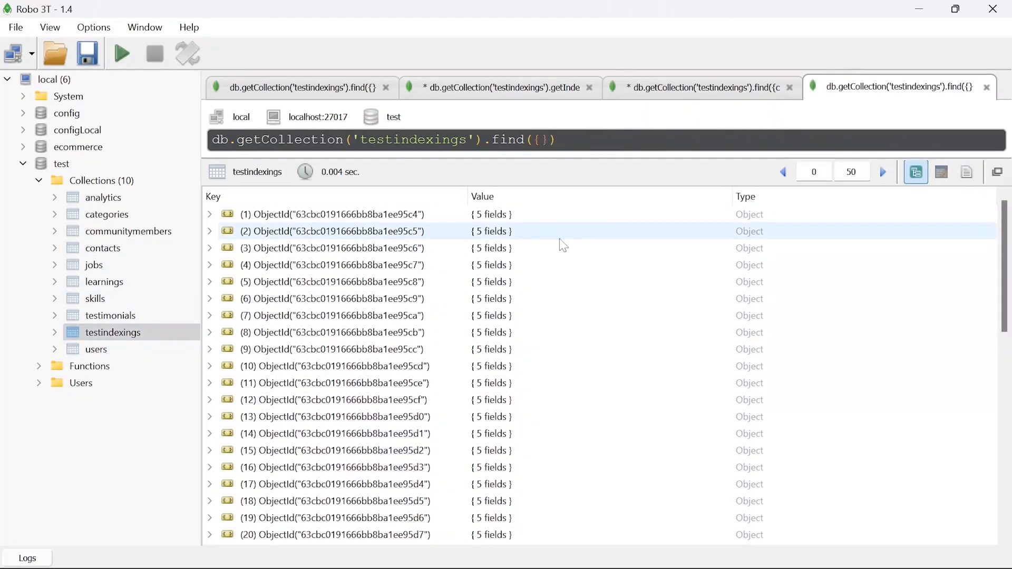
Run createIndex({ city: 1 }) on testindexings, raising the index count from 1 to 2
{"action": "left_click", "coordinate": [513, 140]}
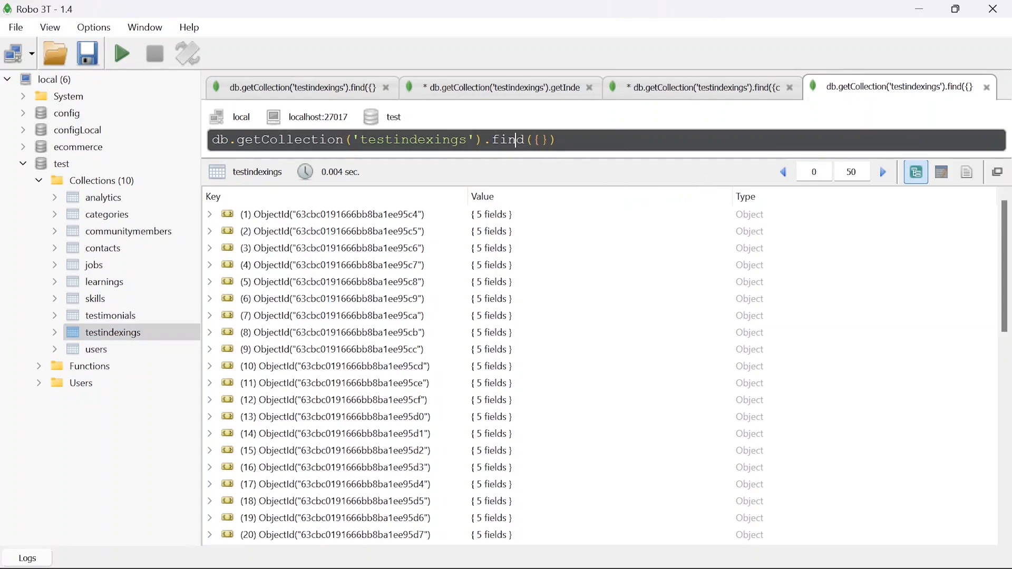
{"action": "double_click", "coordinate": [508, 140]}
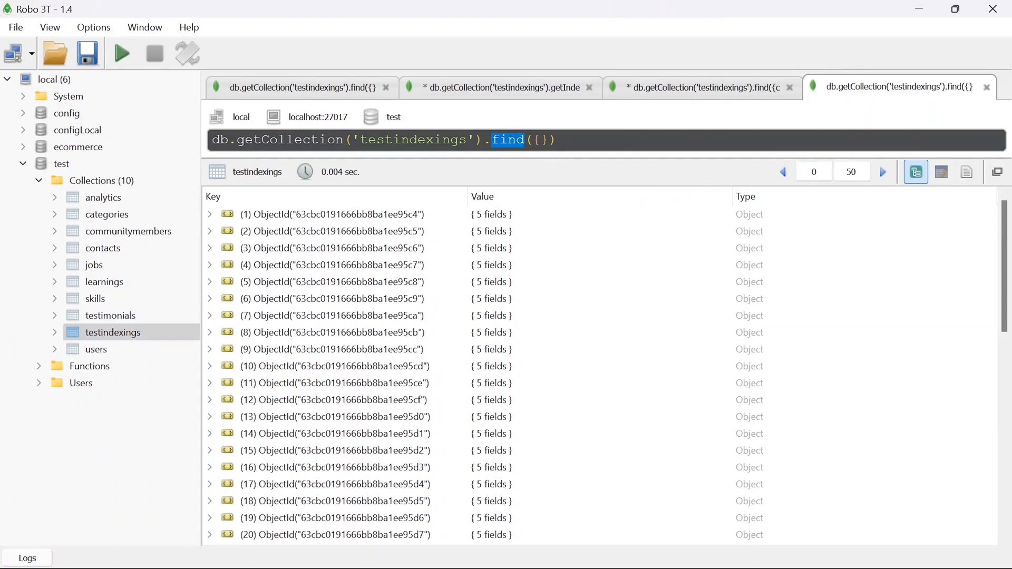
{"action": "type", "text": "create"}
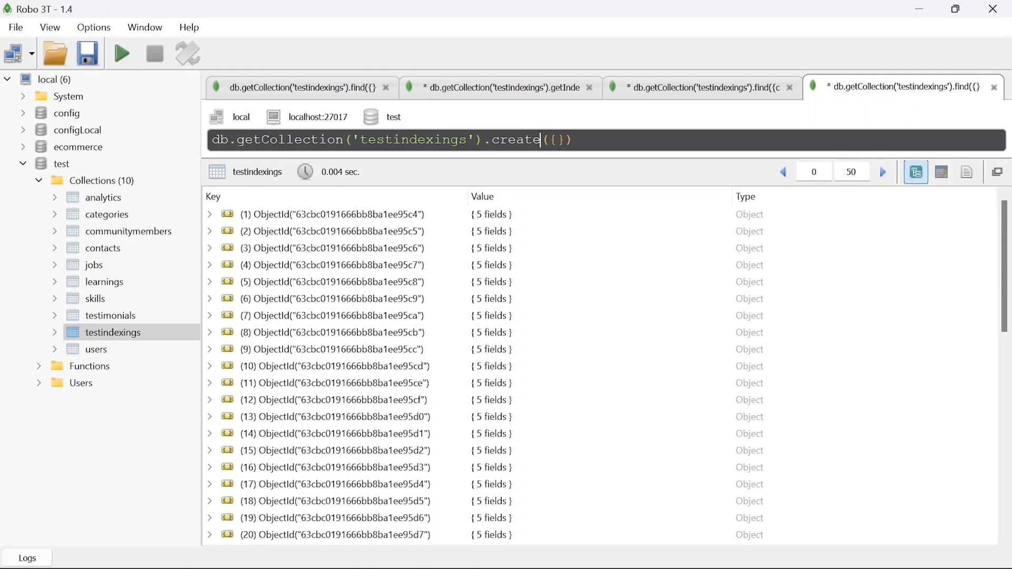
{"action": "type", "text": "Index"}
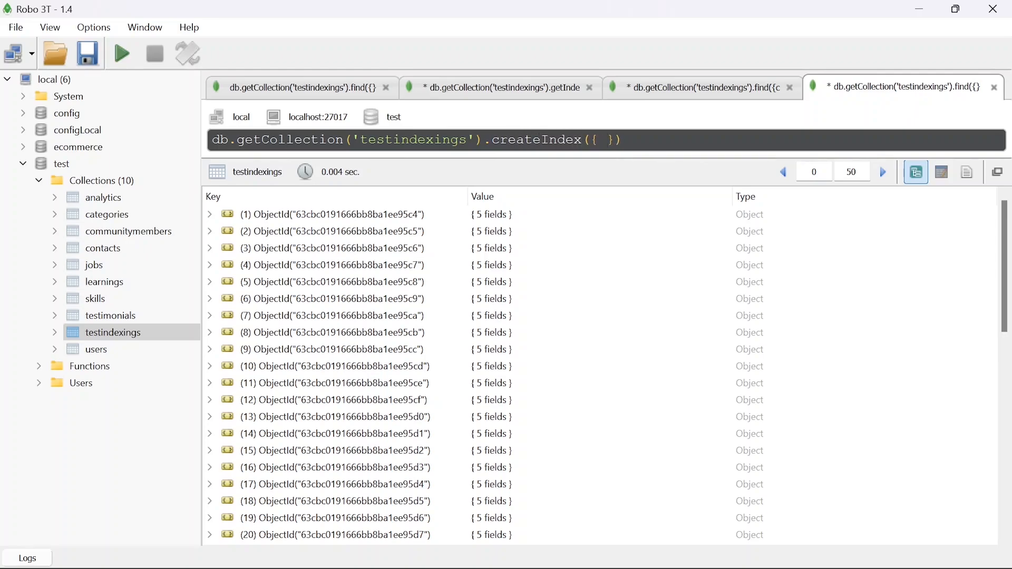
{"action": "type", "text": "city: 1"}
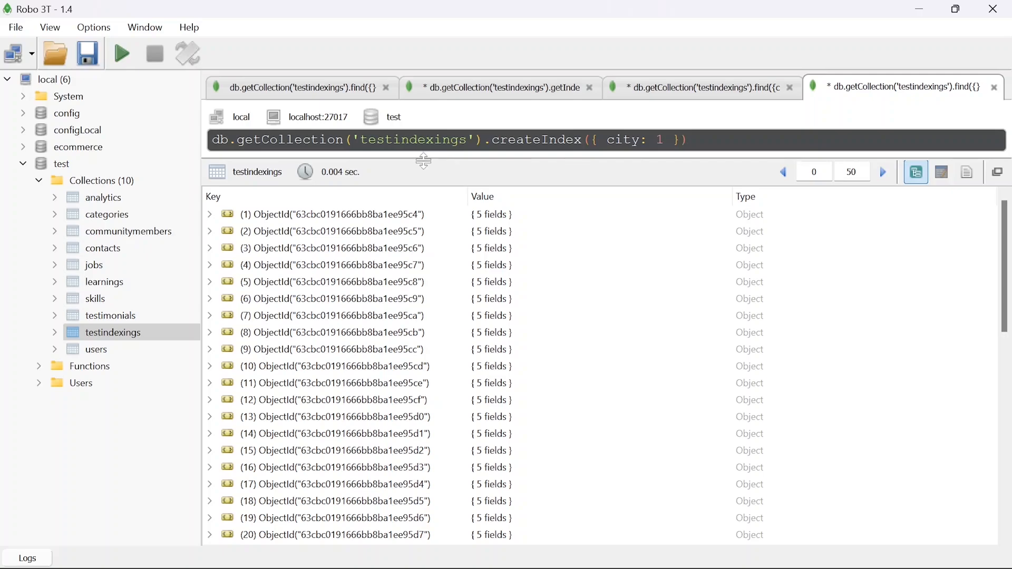
{"action": "left_click", "coordinate": [120, 54]}
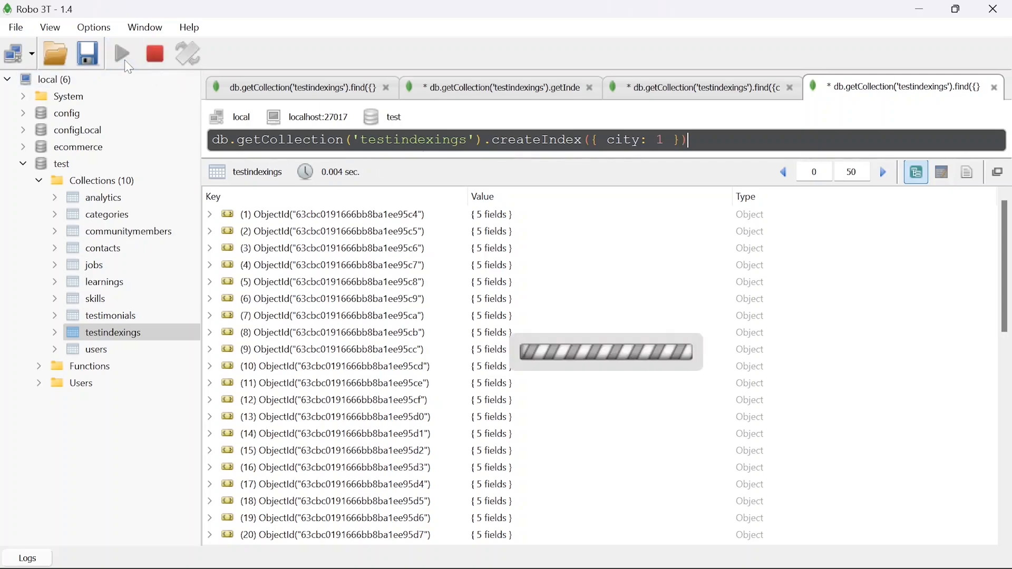
{"action": "left_click", "coordinate": [120, 54]}
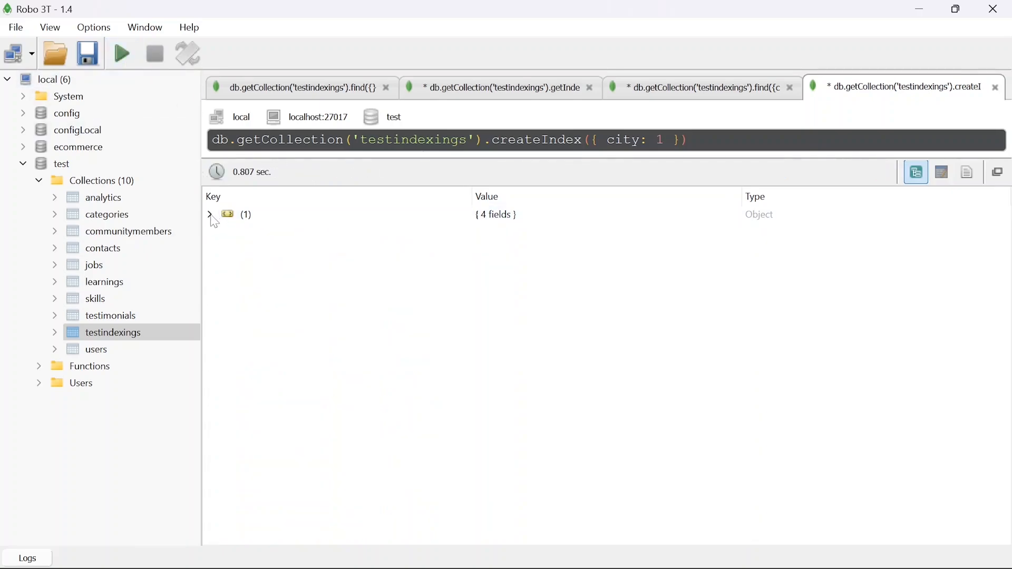
{"action": "left_click", "coordinate": [209, 214]}
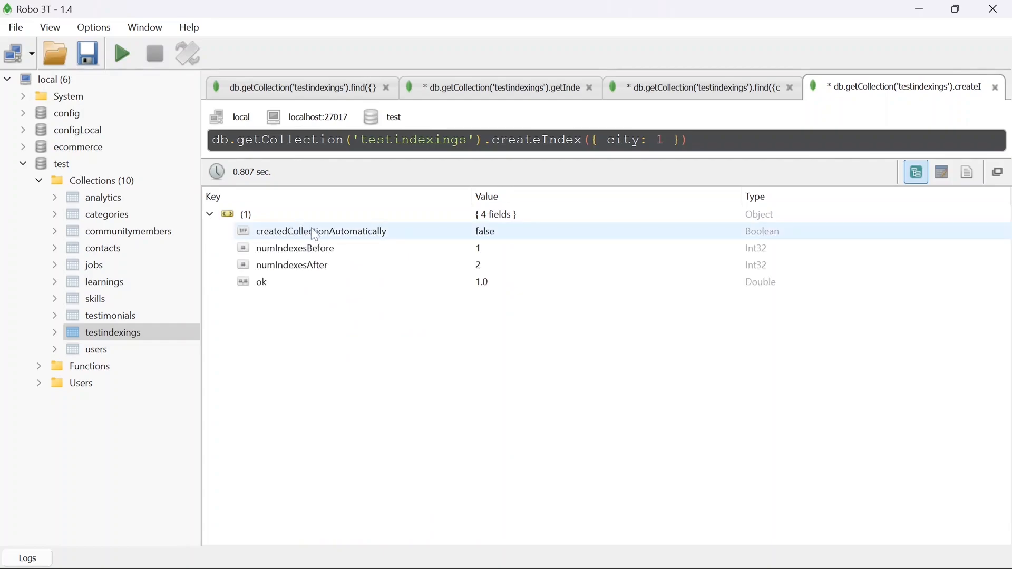
{"action": "left_click", "coordinate": [295, 248]}
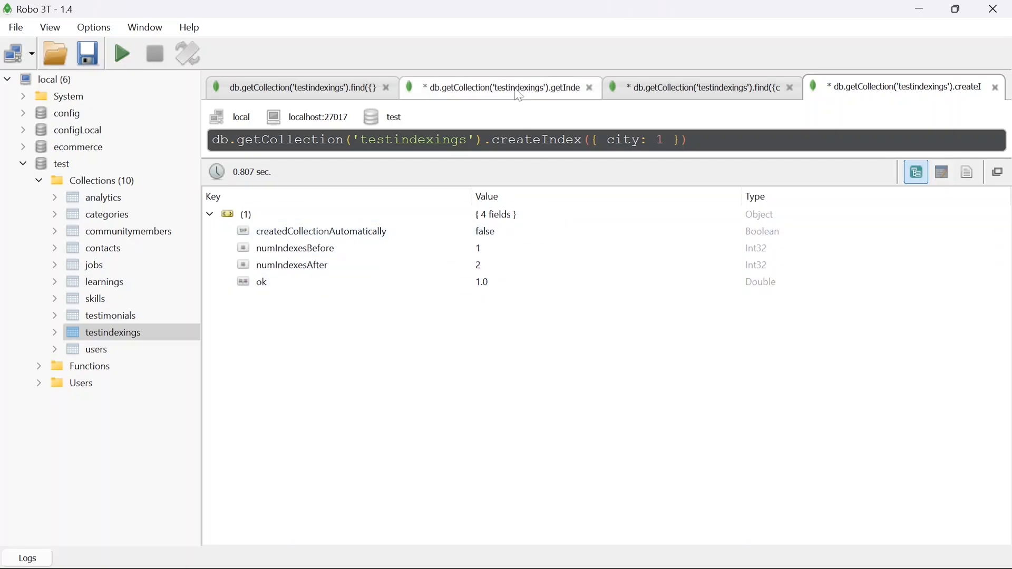
Rerun getIndexes to show two indexes, the new city_1 keyed on city
{"action": "left_click", "coordinate": [499, 87]}
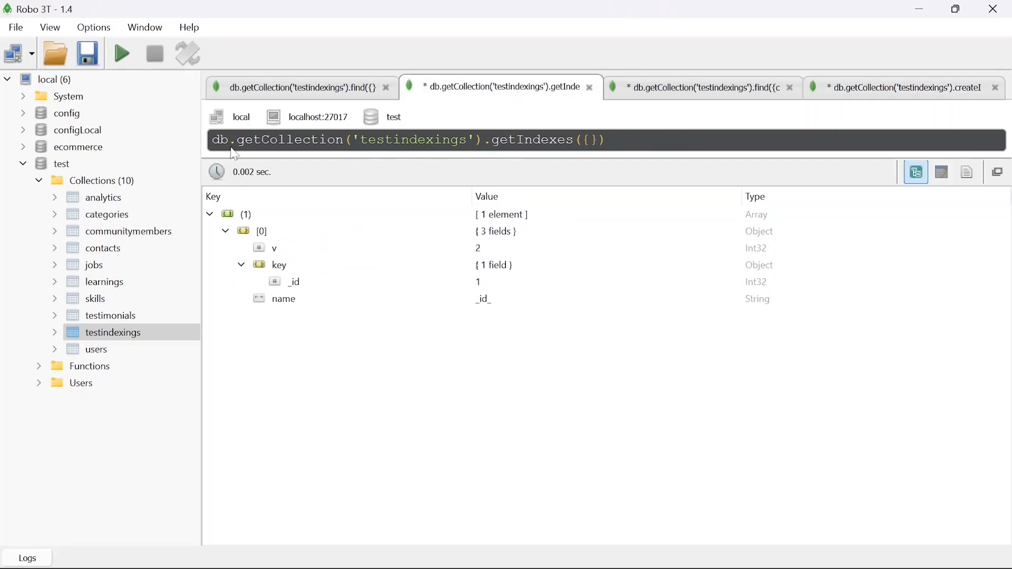
{"action": "left_click", "coordinate": [210, 214]}
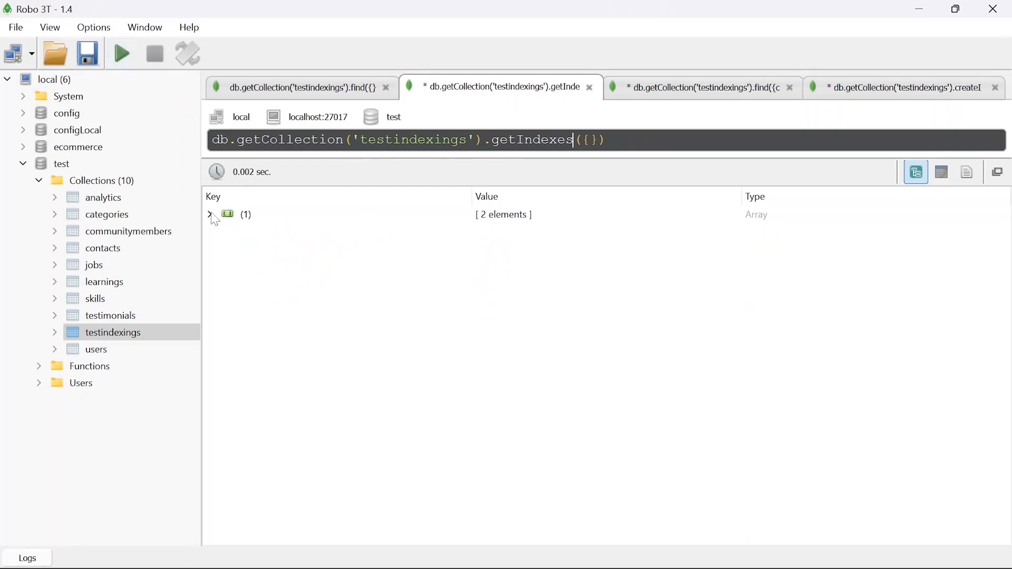
{"action": "left_click", "coordinate": [210, 214]}
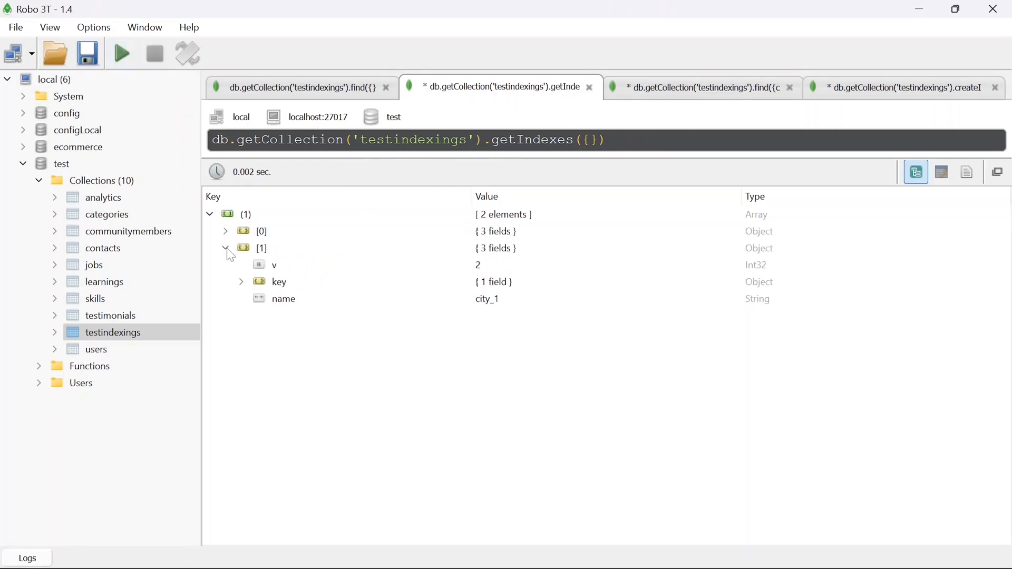
{"action": "left_click", "coordinate": [241, 281]}
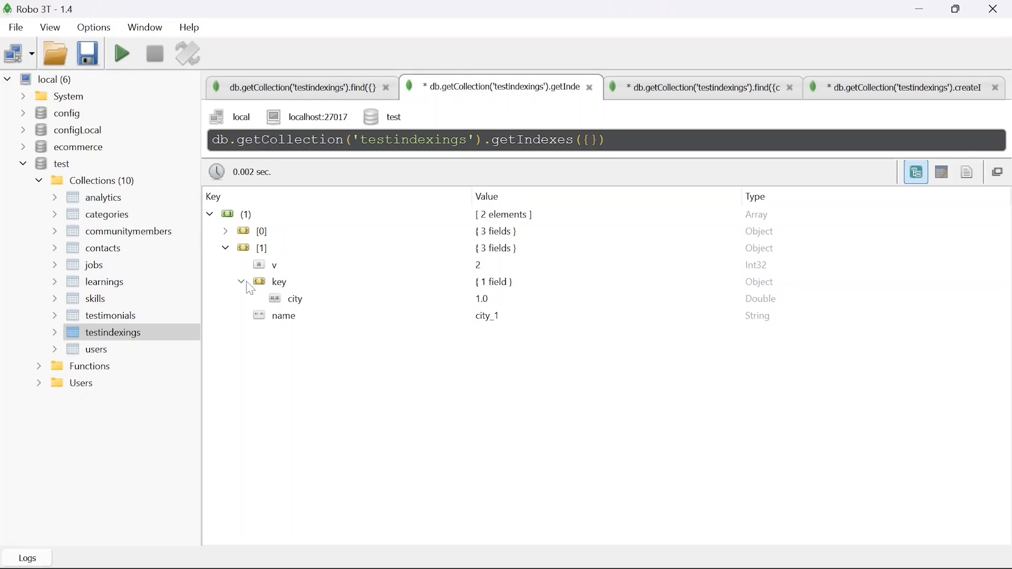
{"action": "left_click", "coordinate": [277, 281]}
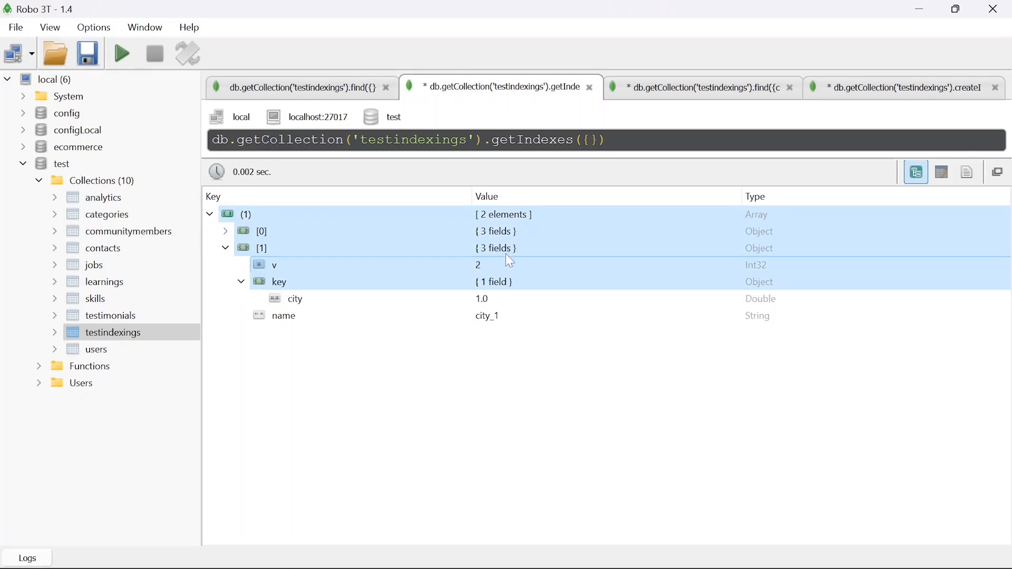
Rerun the City4 explain: now 50 ms with 10000 keys and 10000 docs examined
{"action": "left_click", "coordinate": [699, 88]}
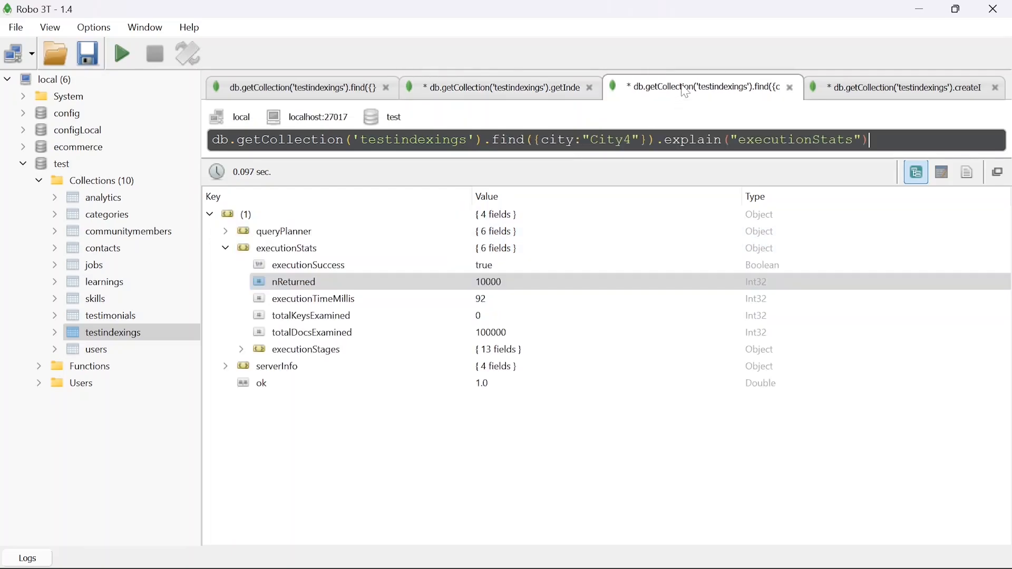
{"action": "left_click", "coordinate": [120, 54]}
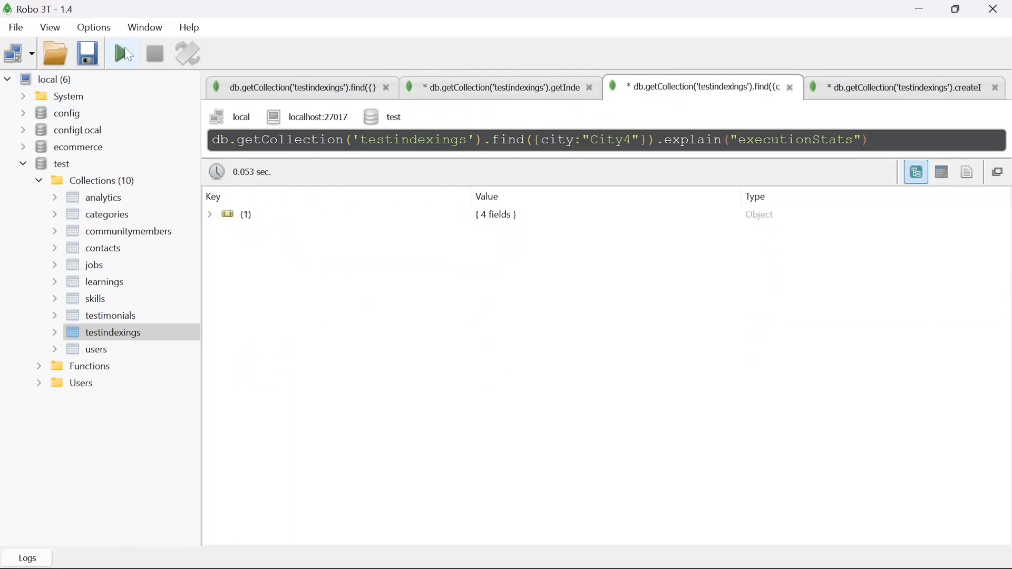
{"action": "left_click", "coordinate": [209, 214]}
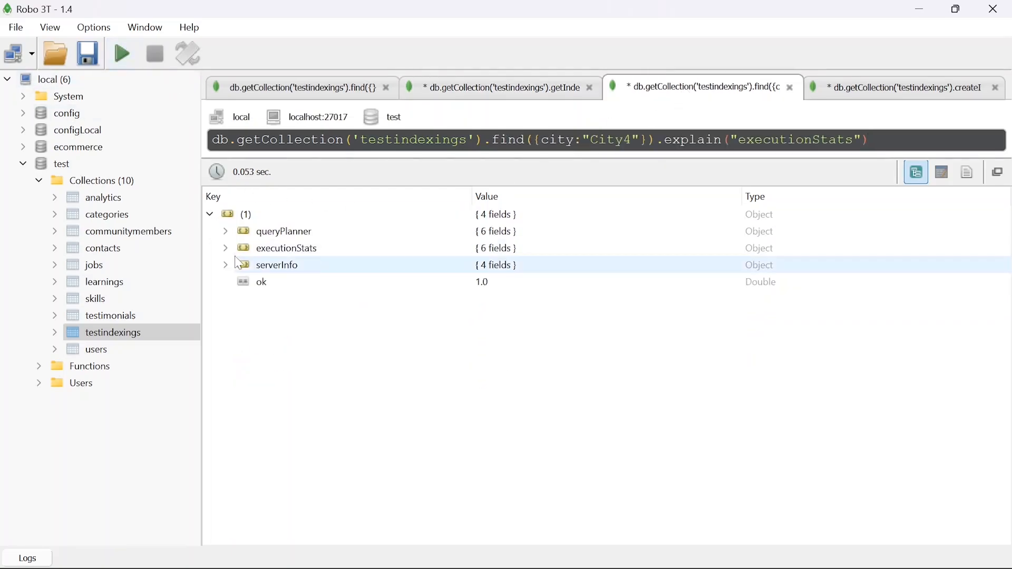
{"action": "left_click", "coordinate": [226, 247]}
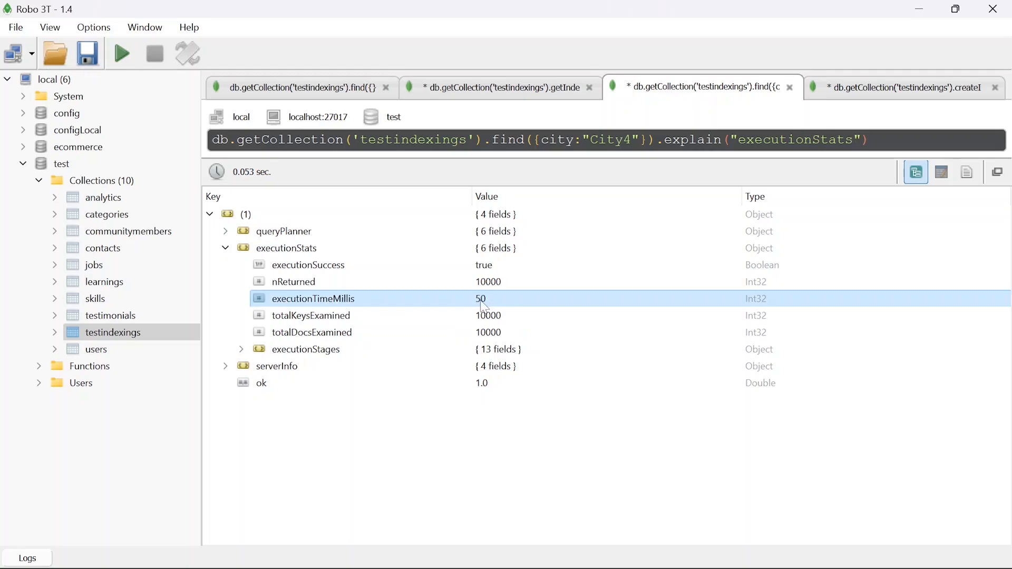
{"action": "mouse_move", "coordinate": [499, 285]}
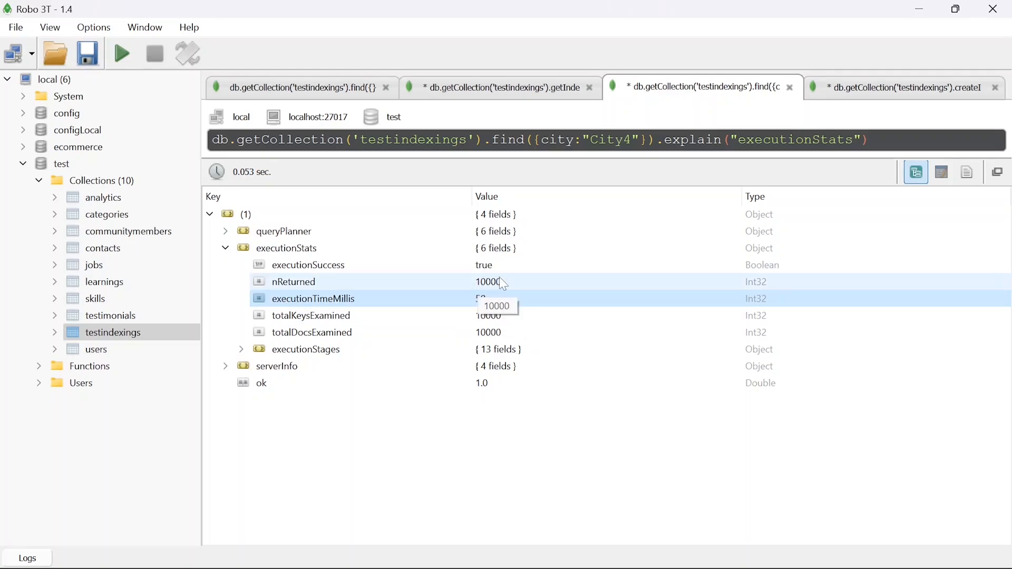
{"action": "mouse_move", "coordinate": [493, 287]}
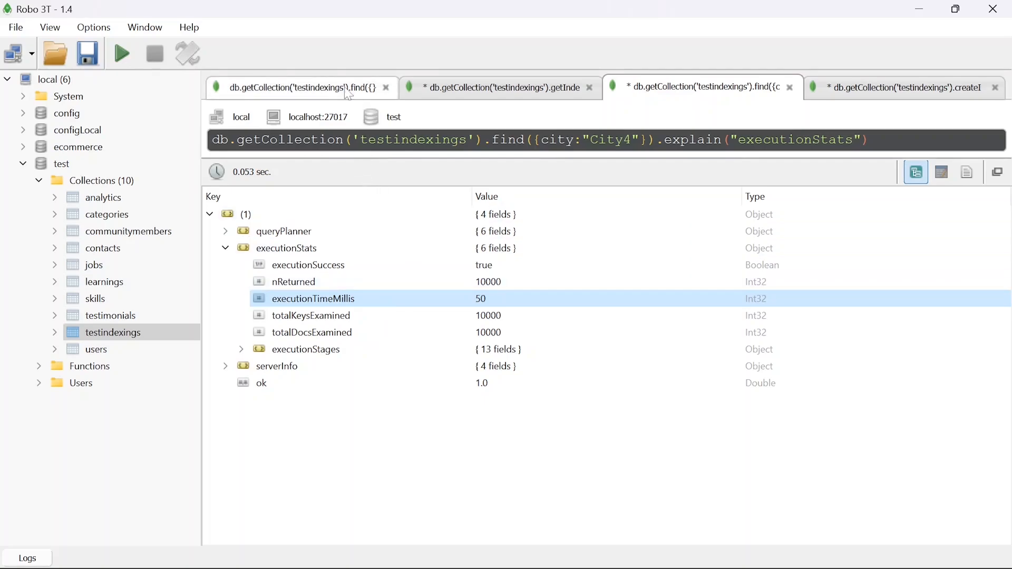
{"action": "mouse_move", "coordinate": [421, 124]}
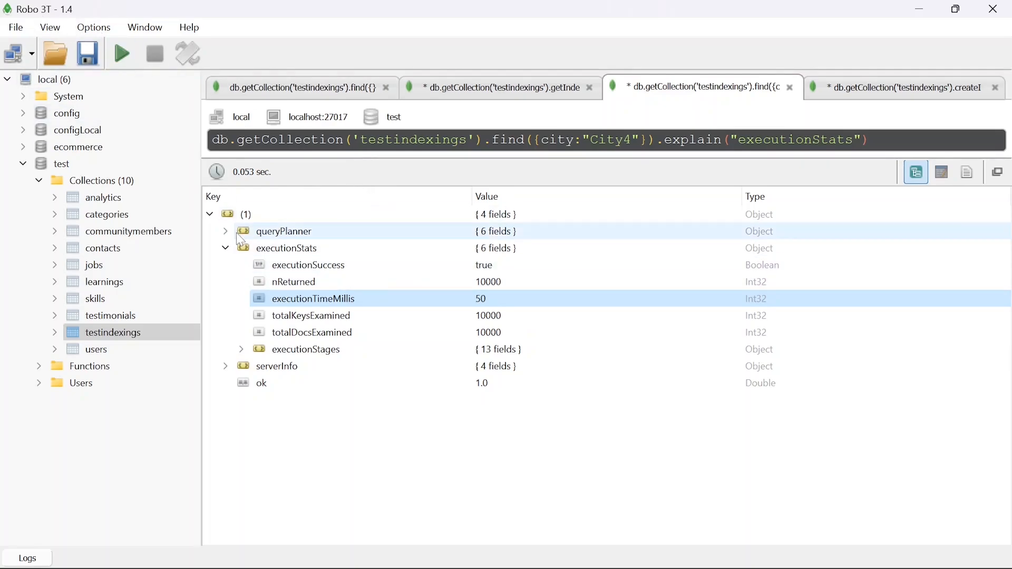
{"action": "mouse_move", "coordinate": [229, 237]}
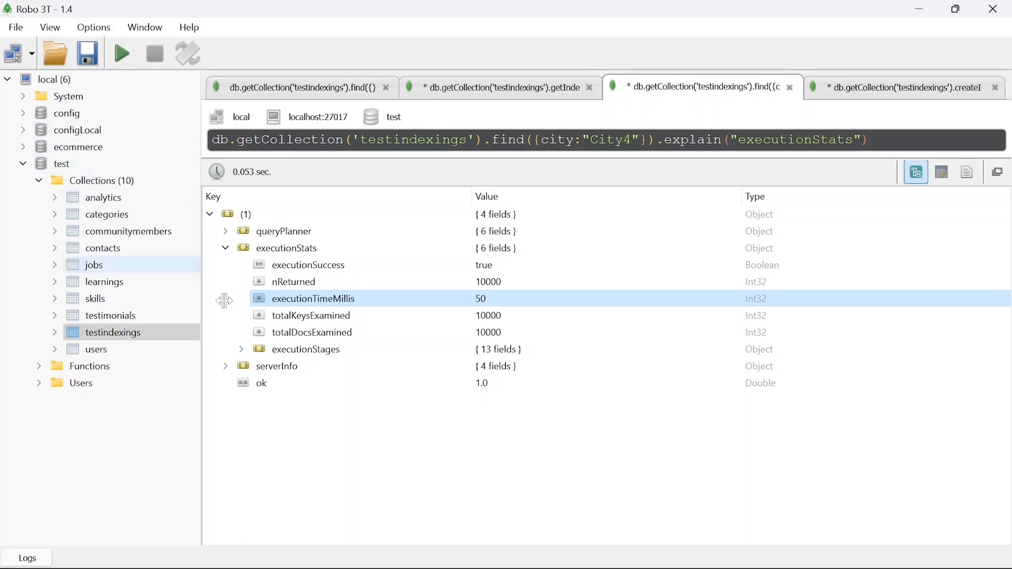
{"action": "mouse_move", "coordinate": [285, 248]}
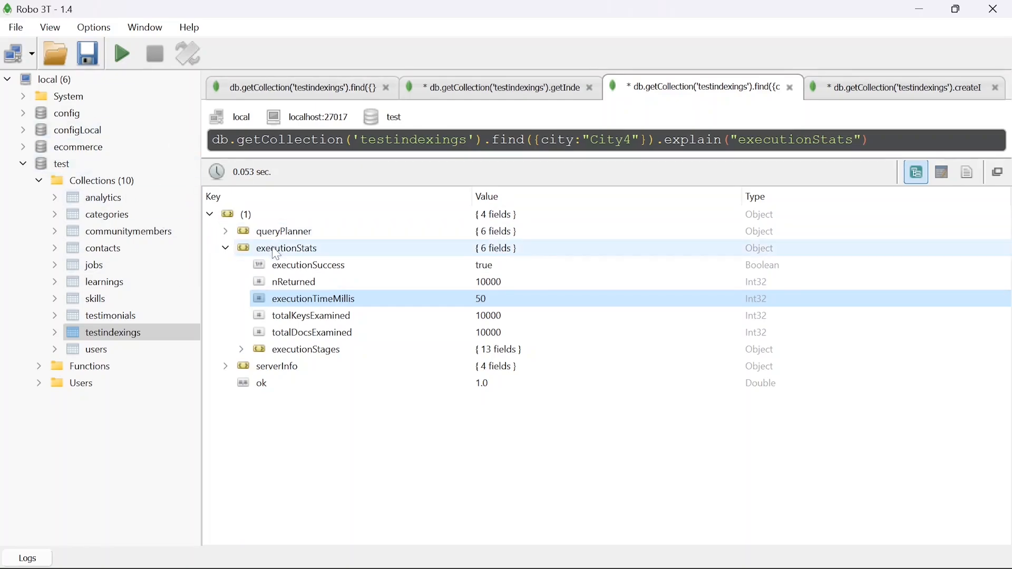